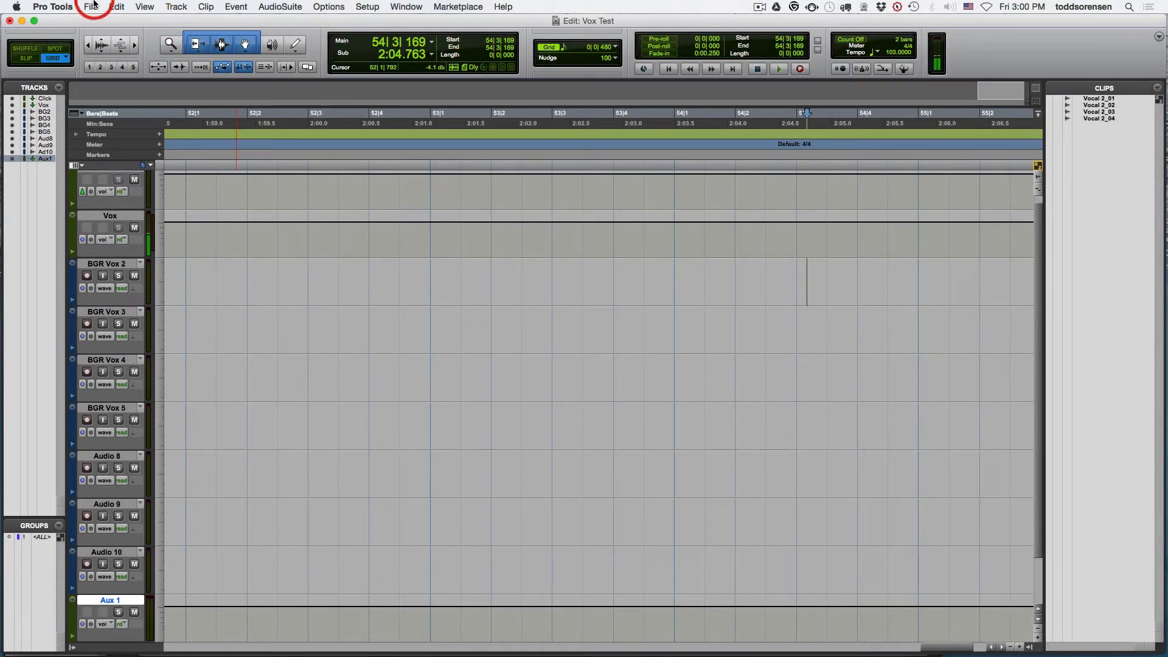
Show the File menu's save commands over the Vox Test session
{"action": "left_click", "coordinate": [95, 7]}
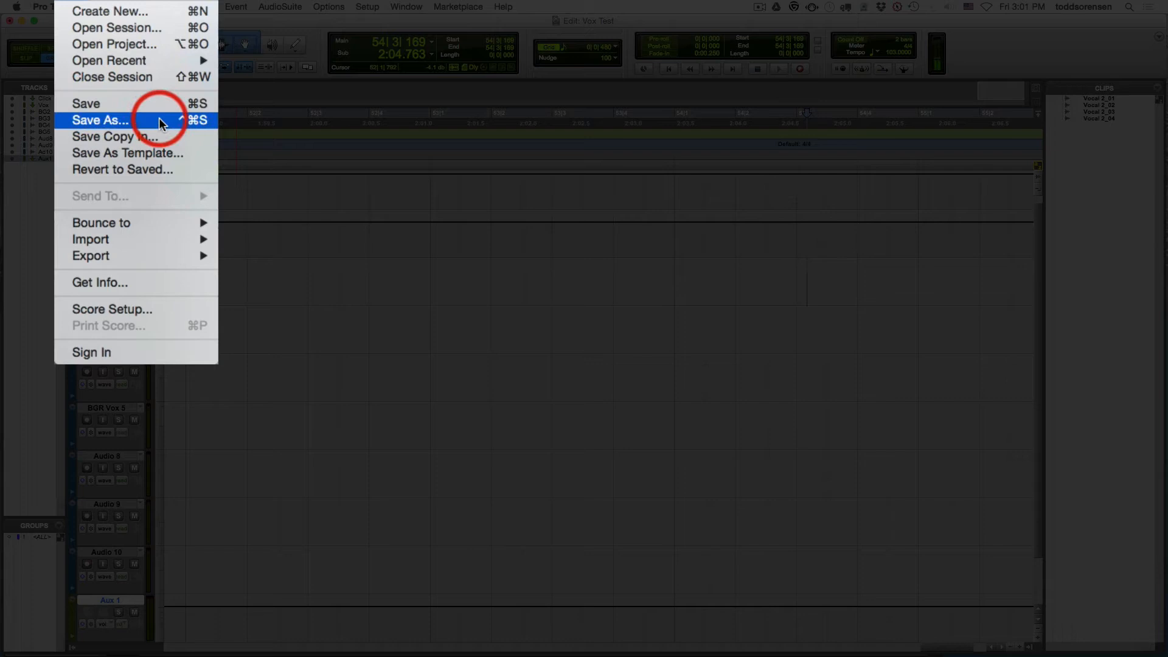
{"action": "mouse_move", "coordinate": [185, 141]}
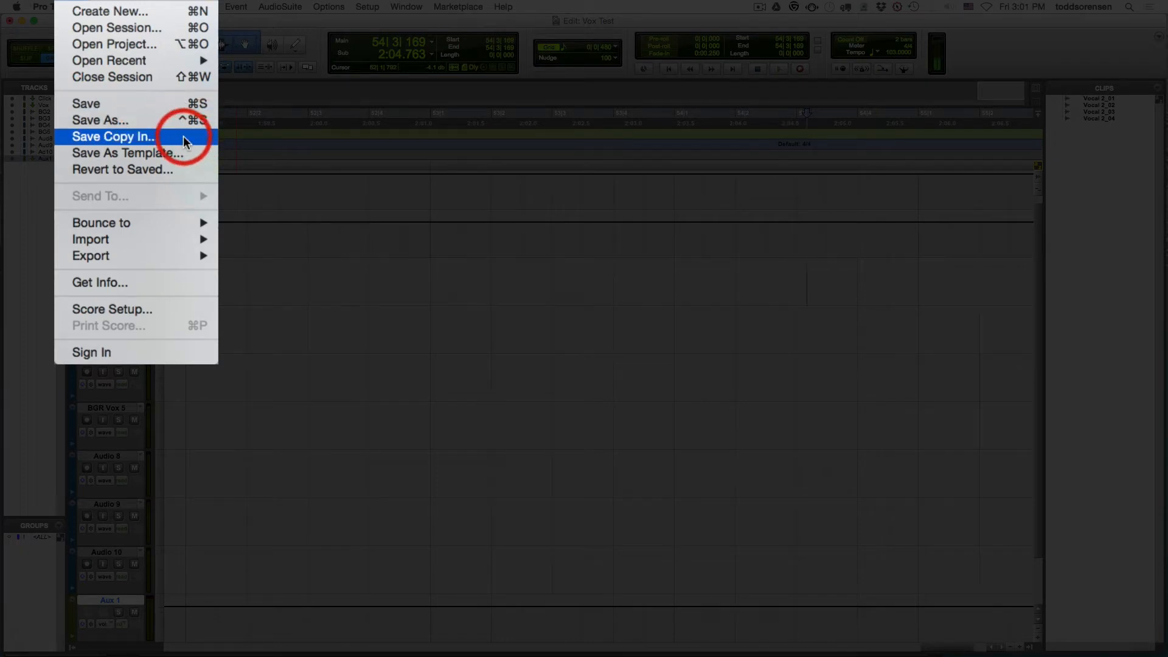
{"action": "mouse_move", "coordinate": [126, 152]}
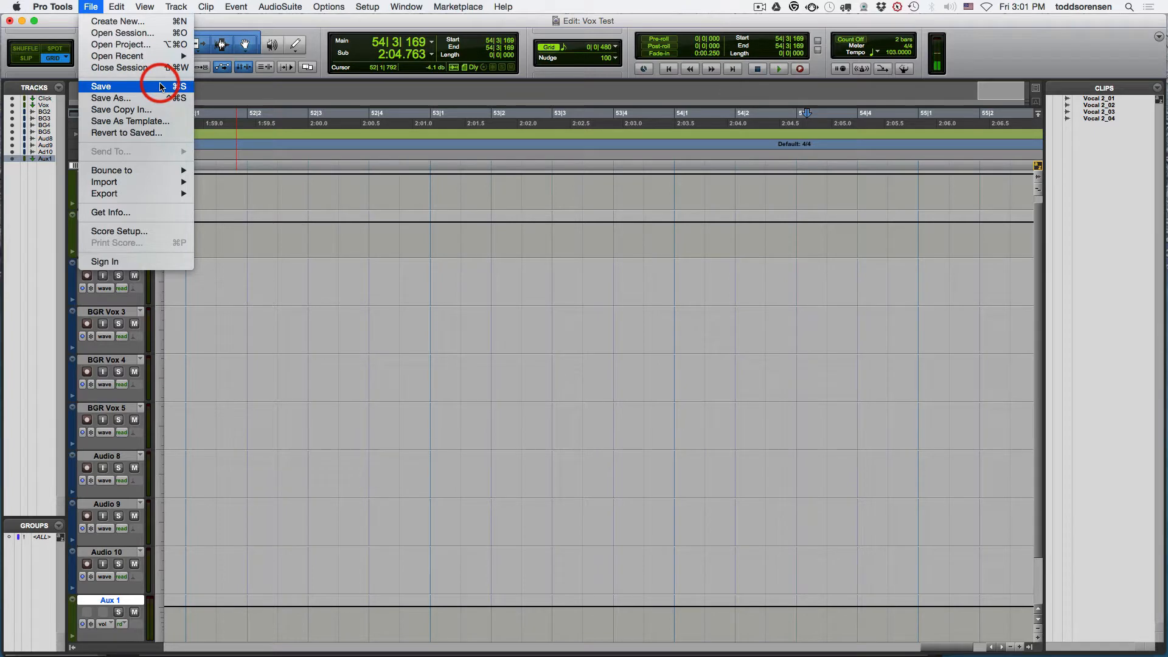
{"action": "mouse_move", "coordinate": [110, 98]}
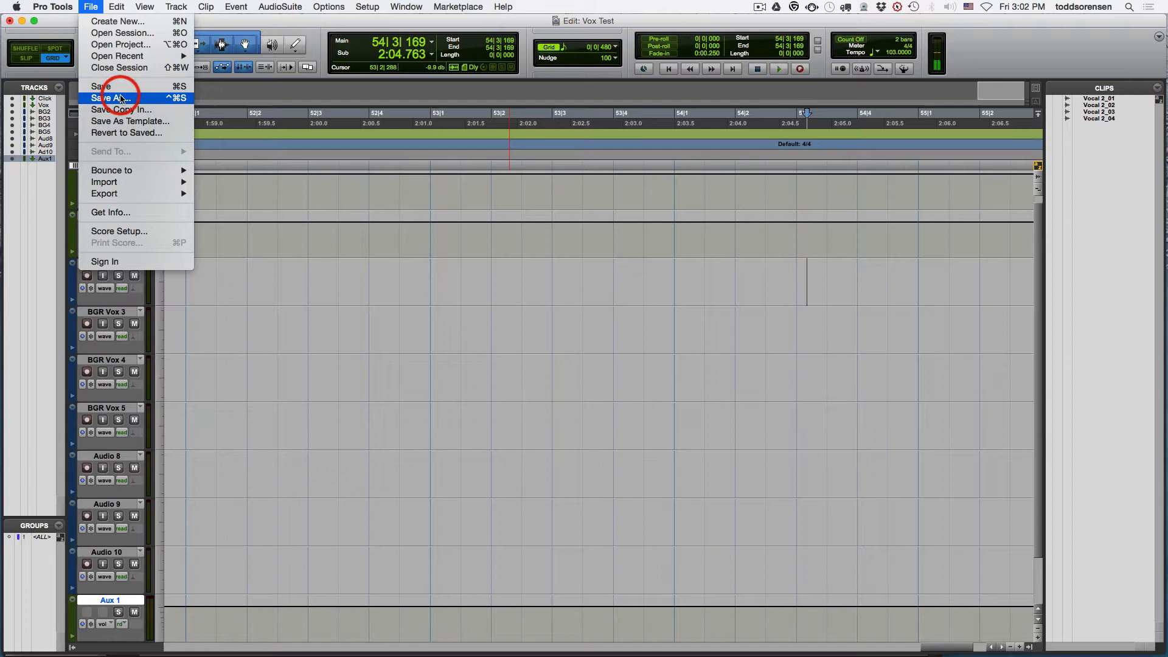
Save the session as 'Vox Test 1' via Save As
{"action": "left_click", "coordinate": [110, 98]}
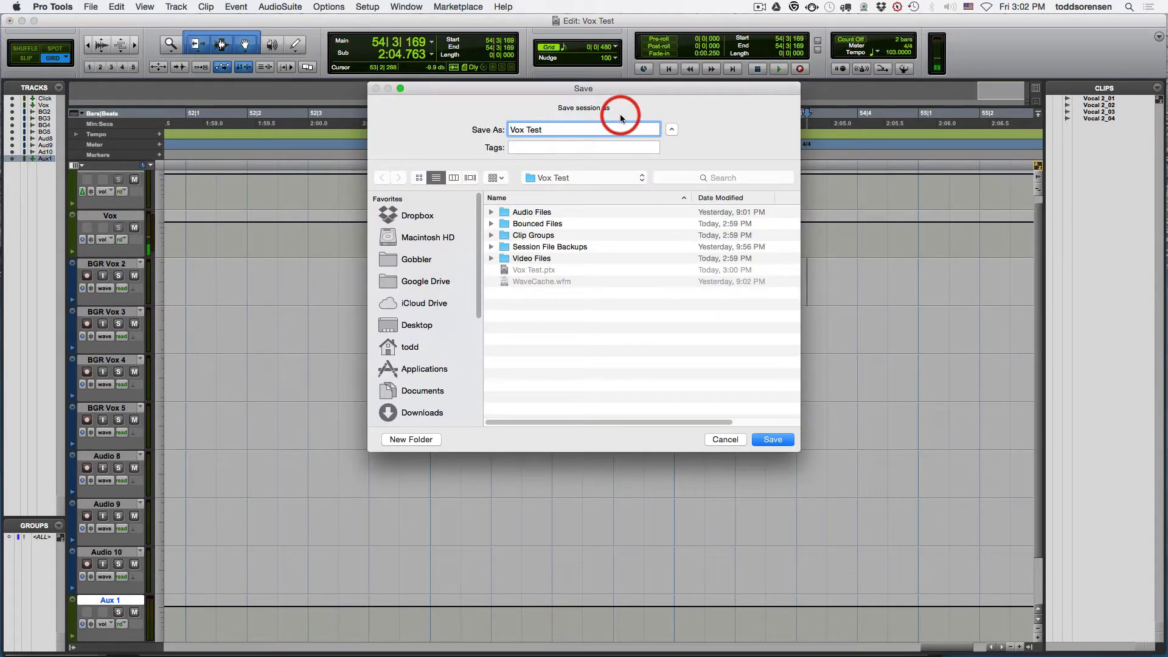
{"action": "type", "text": "1"}
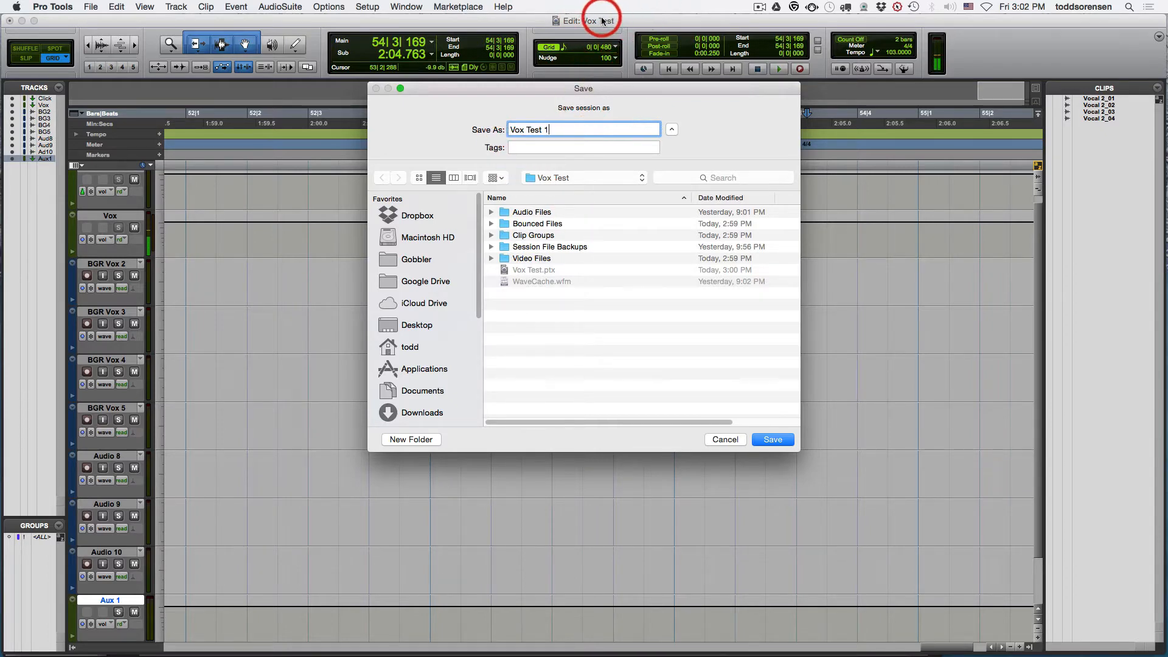
{"action": "left_click", "coordinate": [772, 439]}
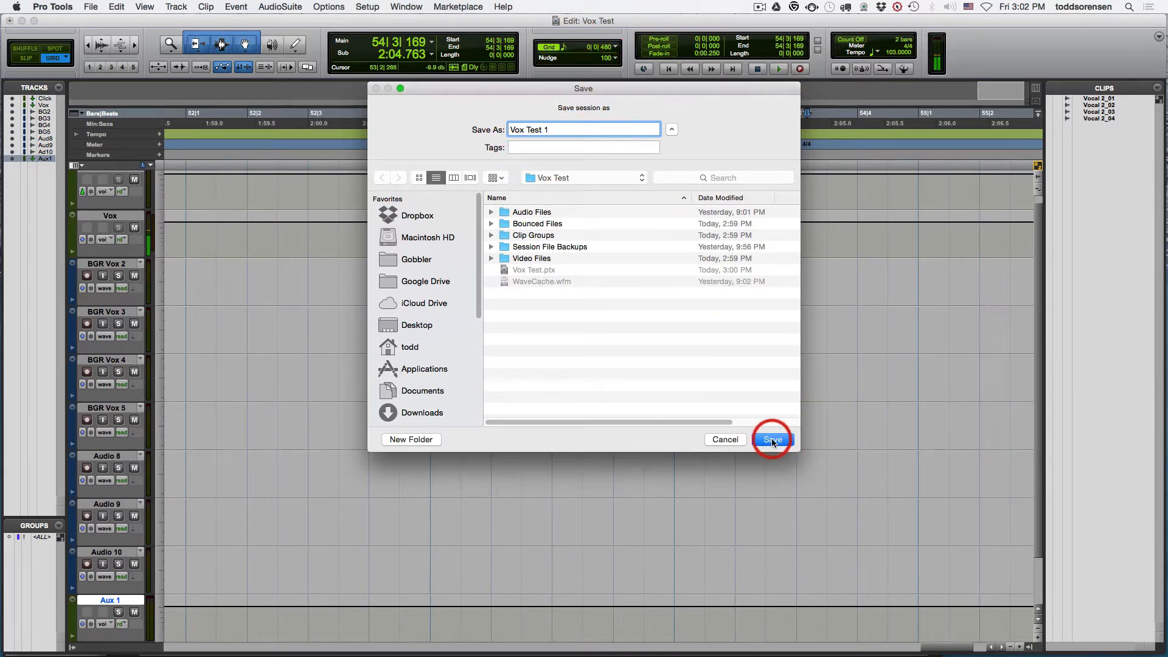
{"action": "left_click", "coordinate": [772, 439]}
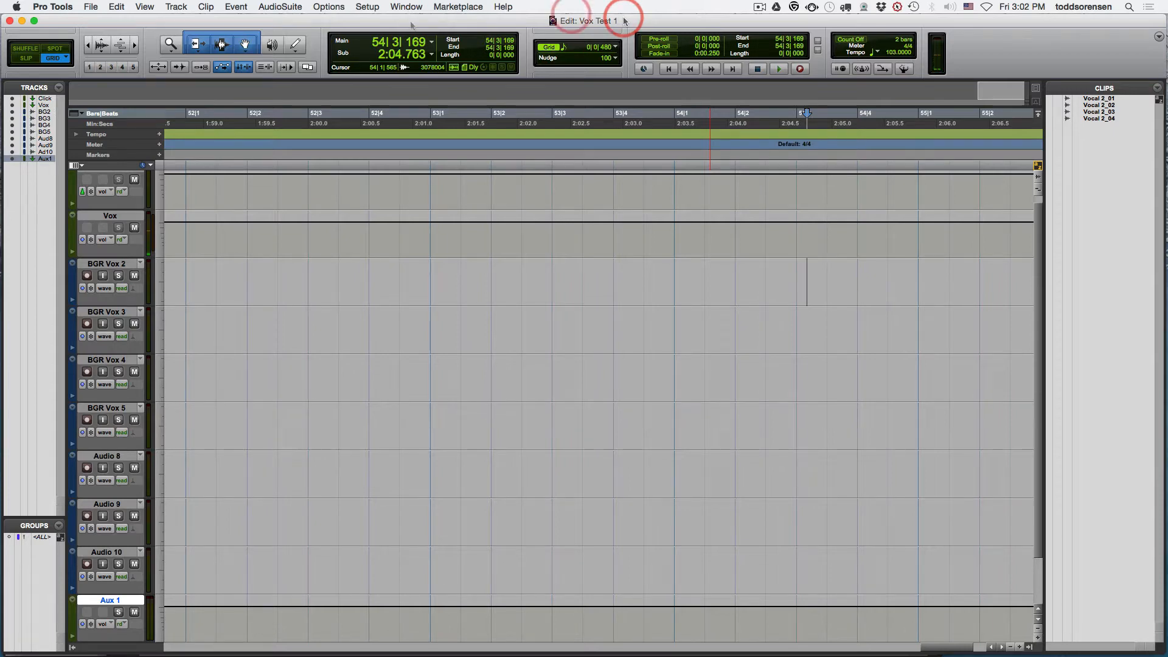
Set up Save Copy In with BWF (.WAV) format and Audio Files included
{"action": "left_click", "coordinate": [90, 7]}
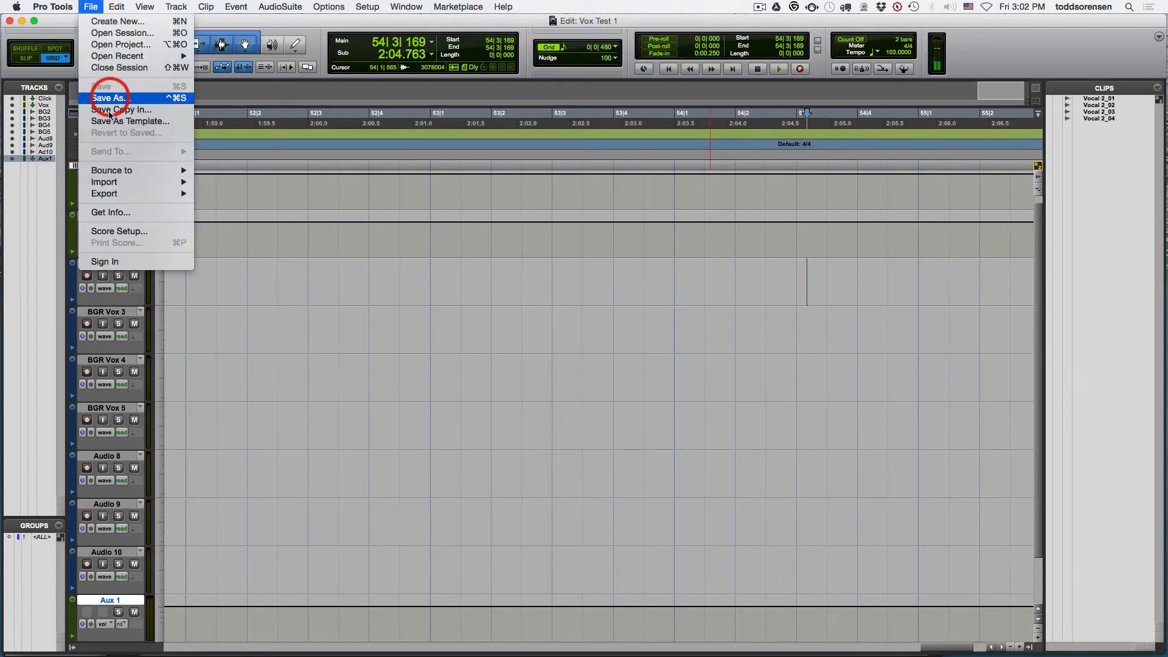
{"action": "left_click", "coordinate": [120, 109]}
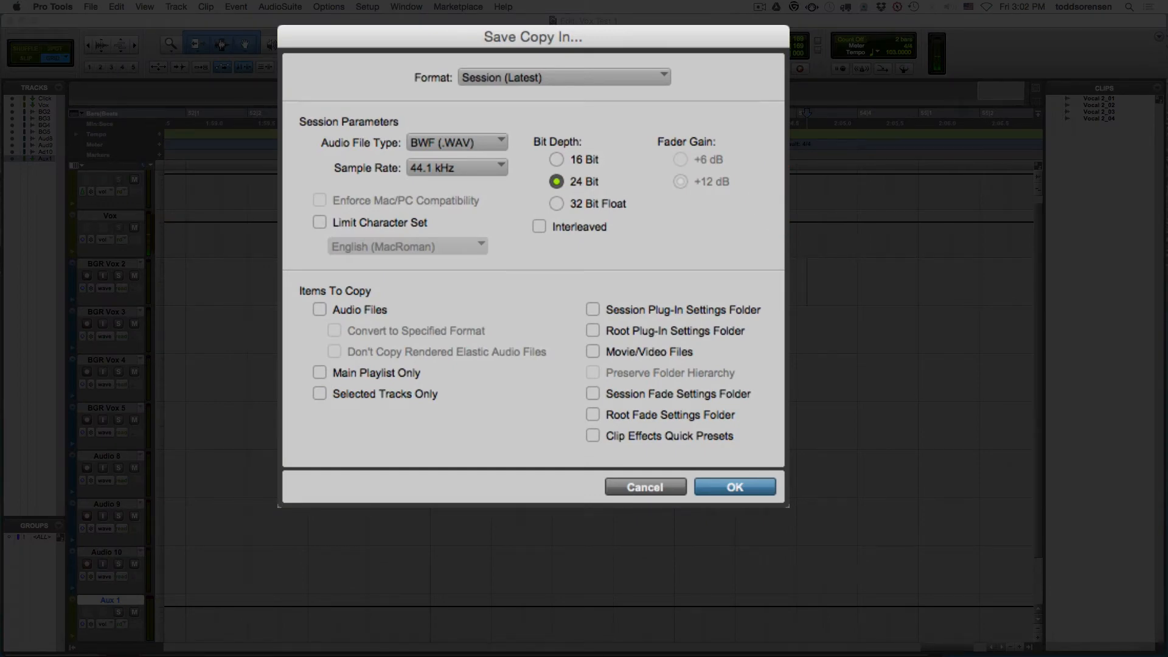
{"action": "left_click", "coordinate": [456, 142]}
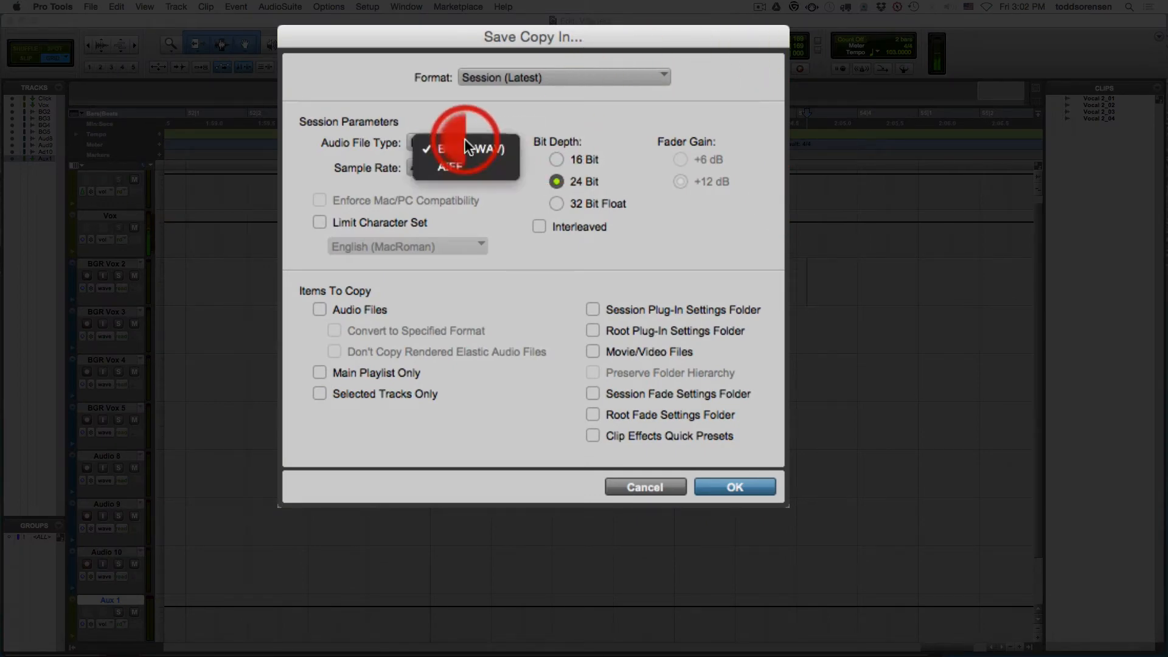
{"action": "left_click", "coordinate": [455, 148]}
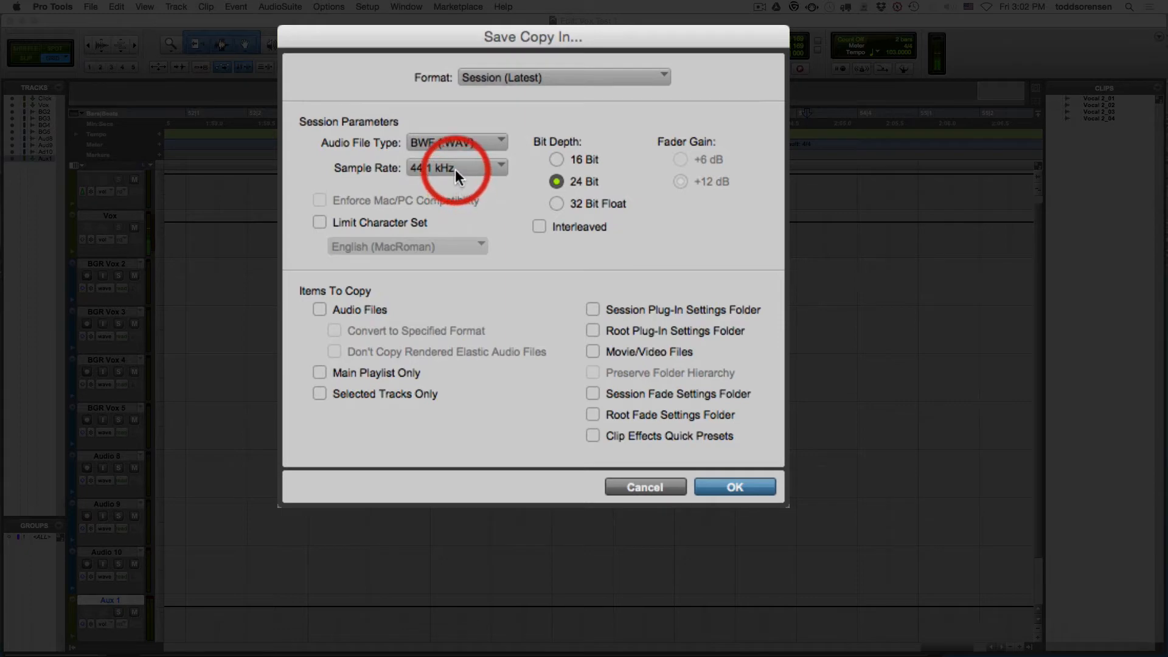
{"action": "mouse_move", "coordinate": [373, 356]}
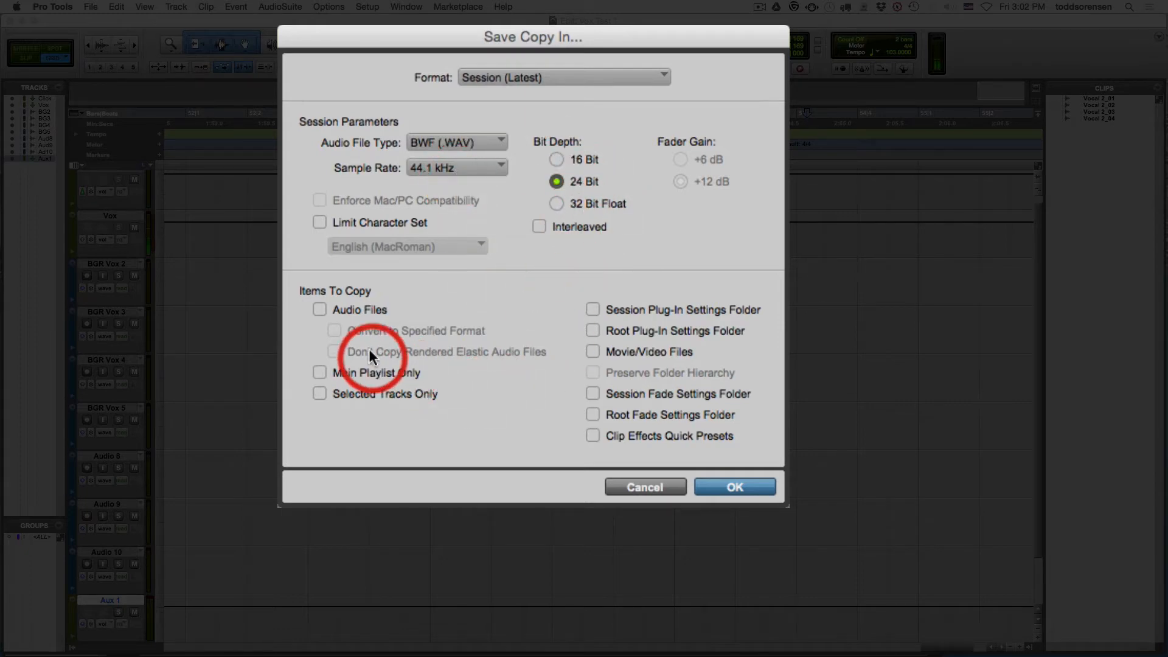
{"action": "left_click", "coordinate": [319, 309]}
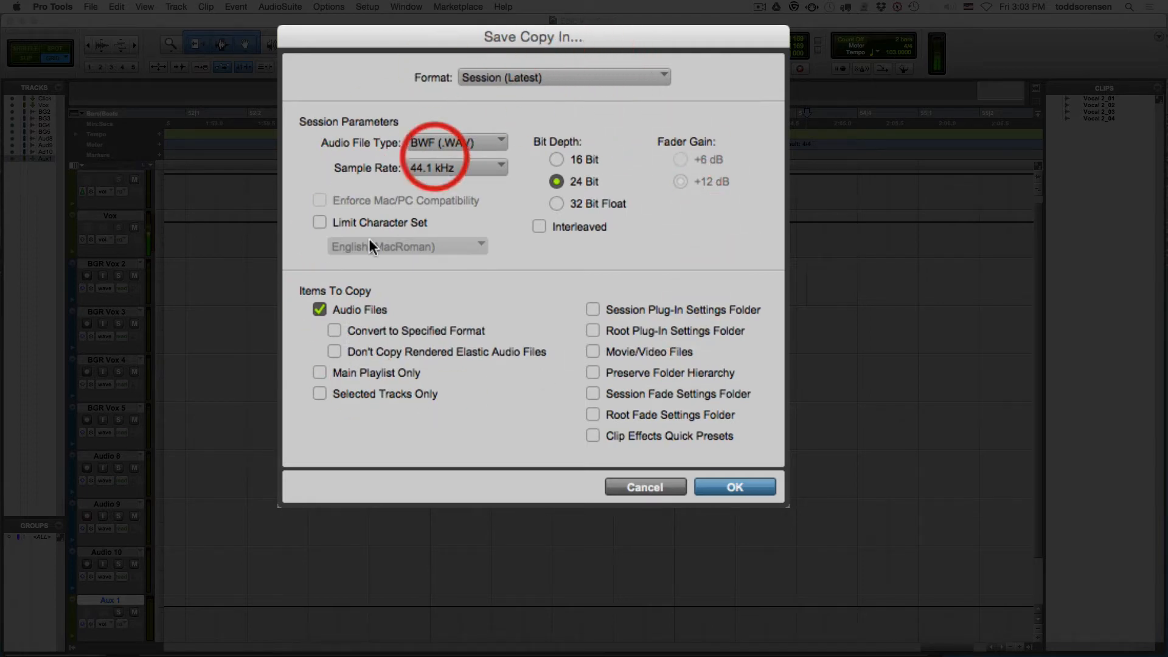
{"action": "mouse_move", "coordinate": [559, 305]}
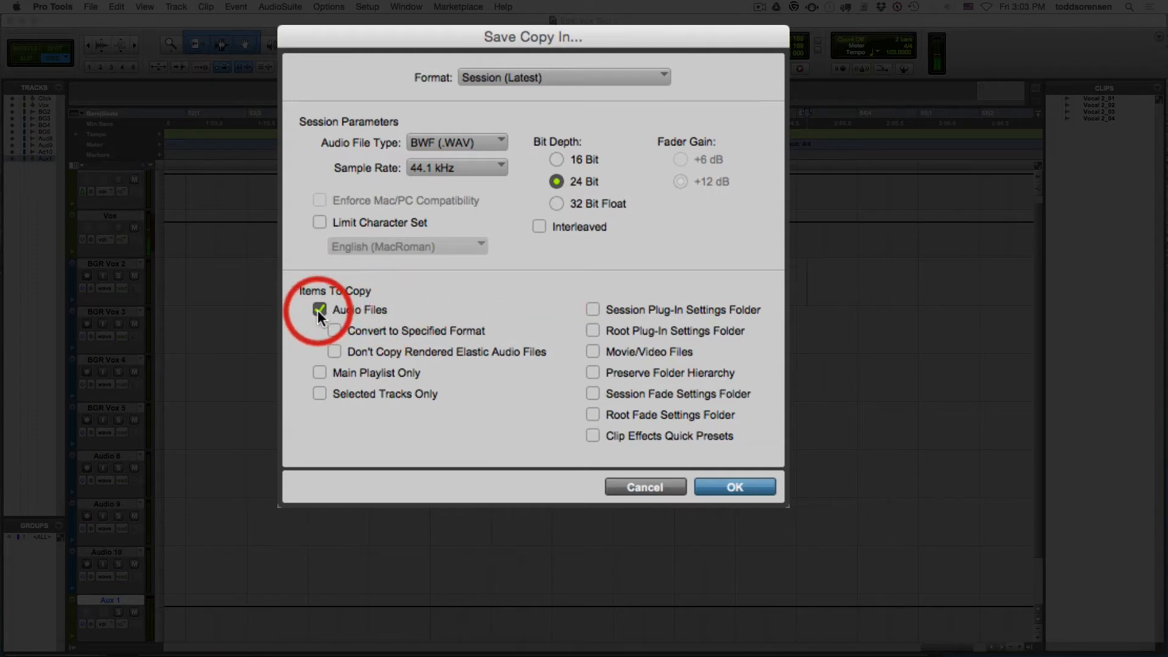
{"action": "mouse_move", "coordinate": [490, 153]}
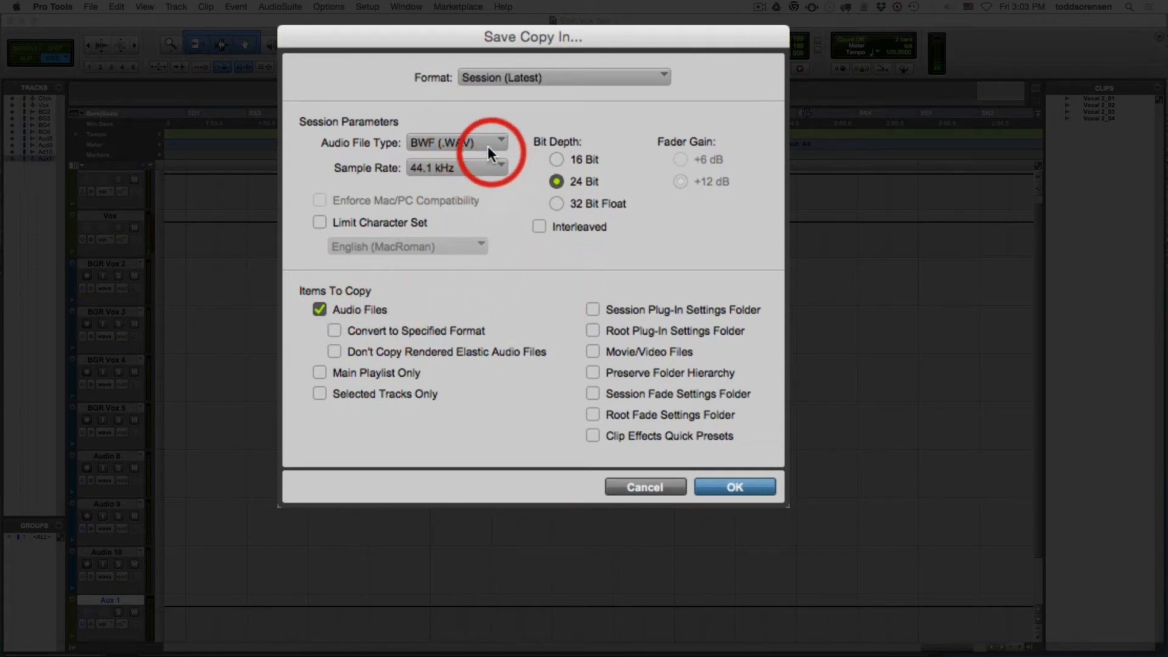
{"action": "mouse_move", "coordinate": [680, 84]}
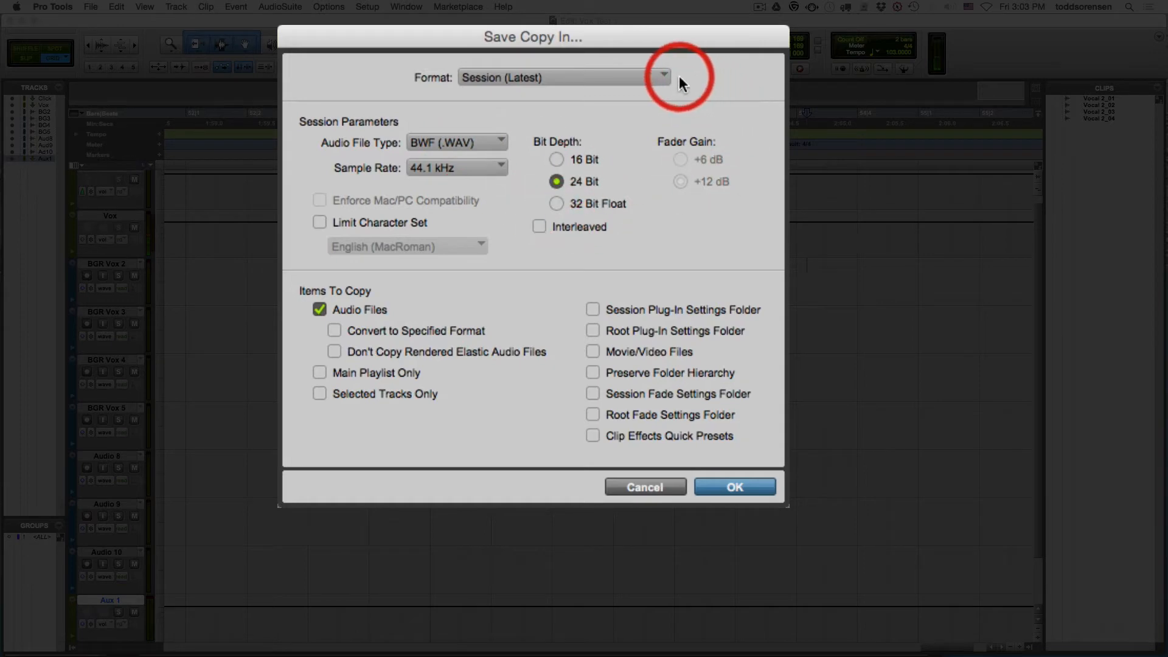
{"action": "mouse_move", "coordinate": [668, 87]}
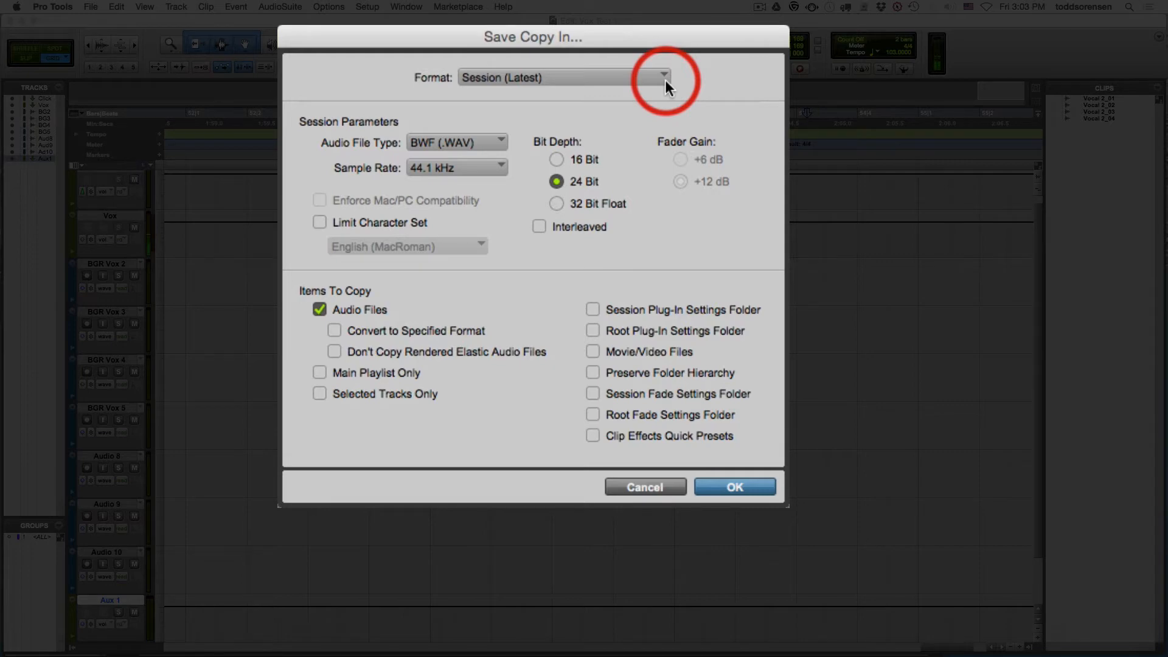
{"action": "mouse_move", "coordinate": [609, 77]}
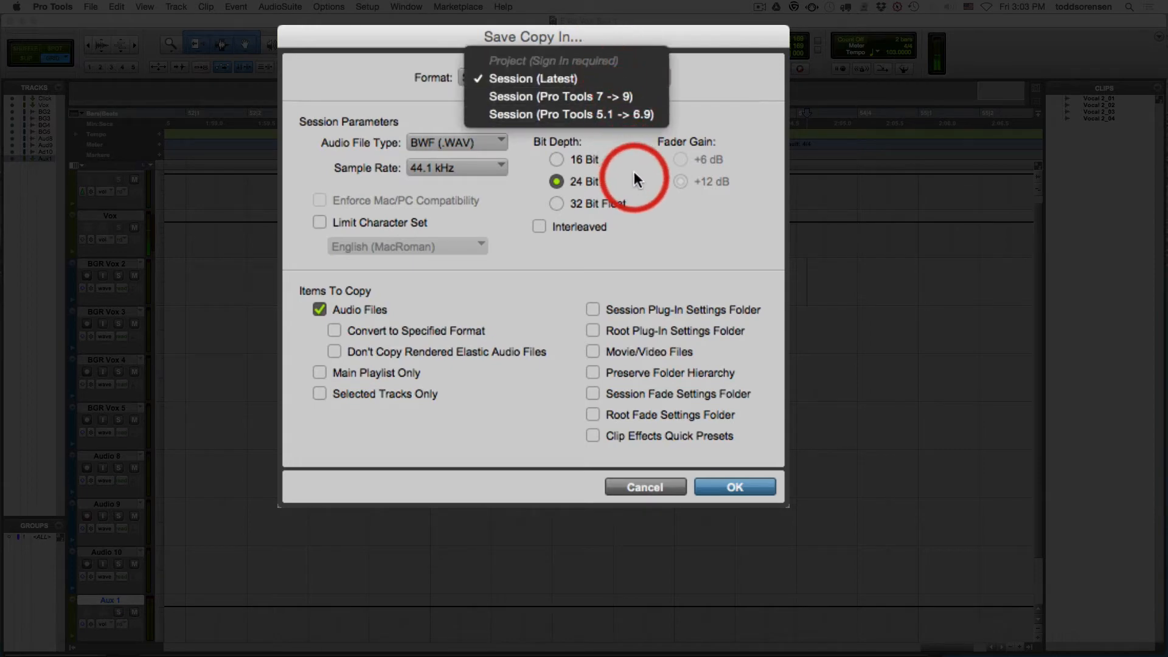
{"action": "mouse_move", "coordinate": [616, 96]}
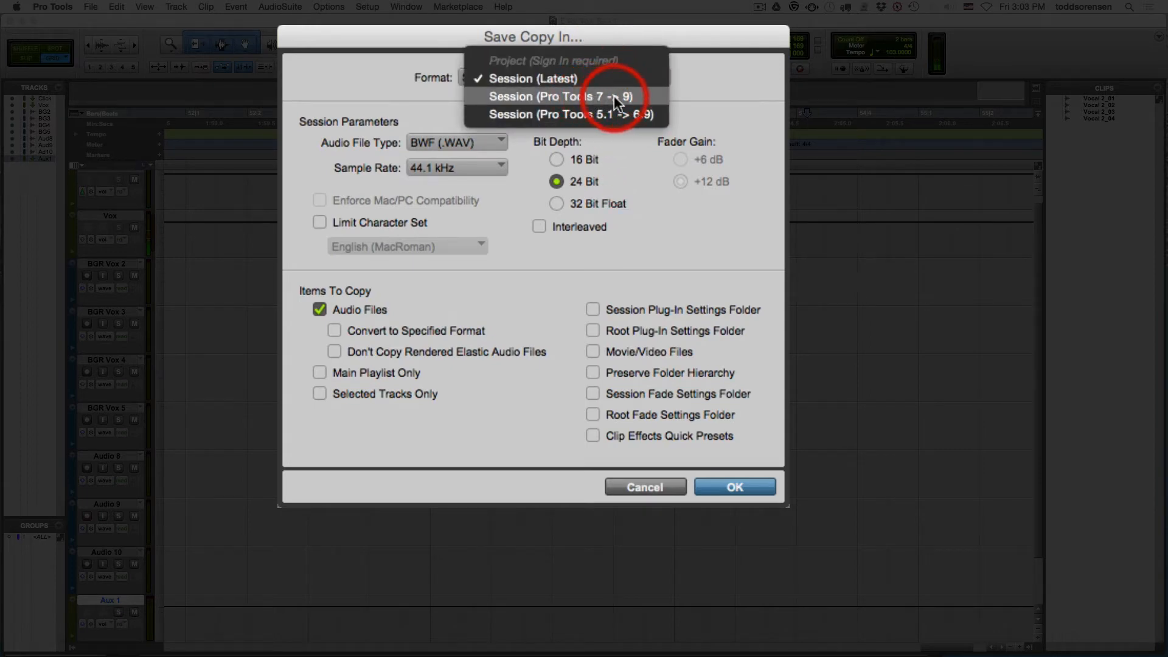
{"action": "left_click", "coordinate": [531, 78]}
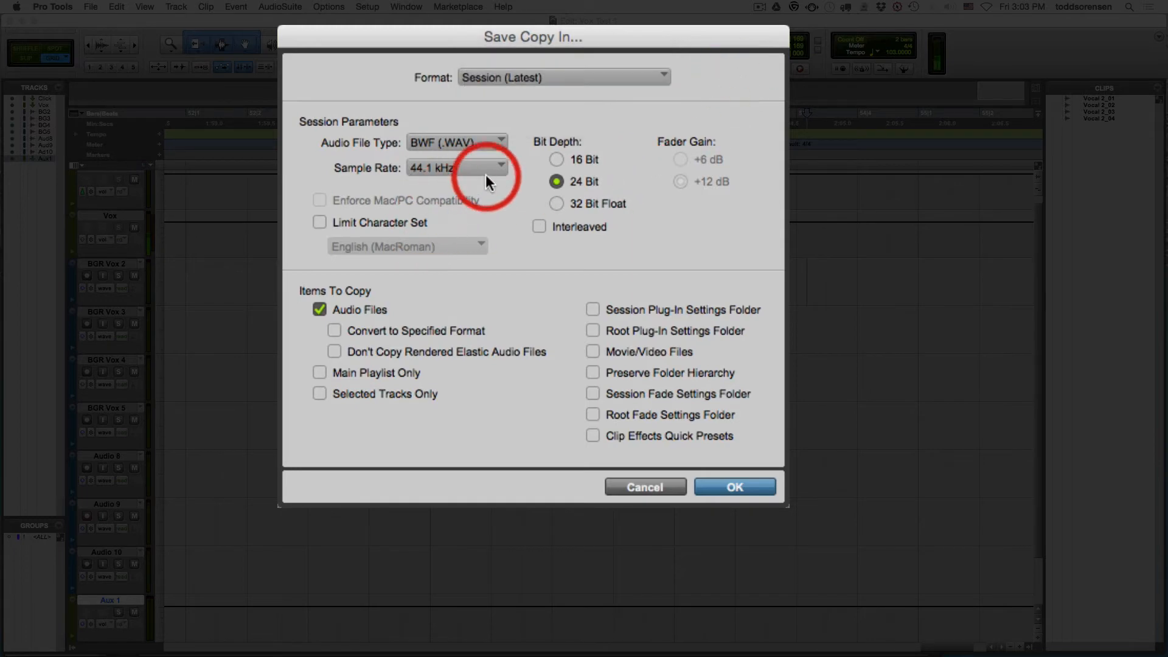
{"action": "left_click", "coordinate": [500, 168]}
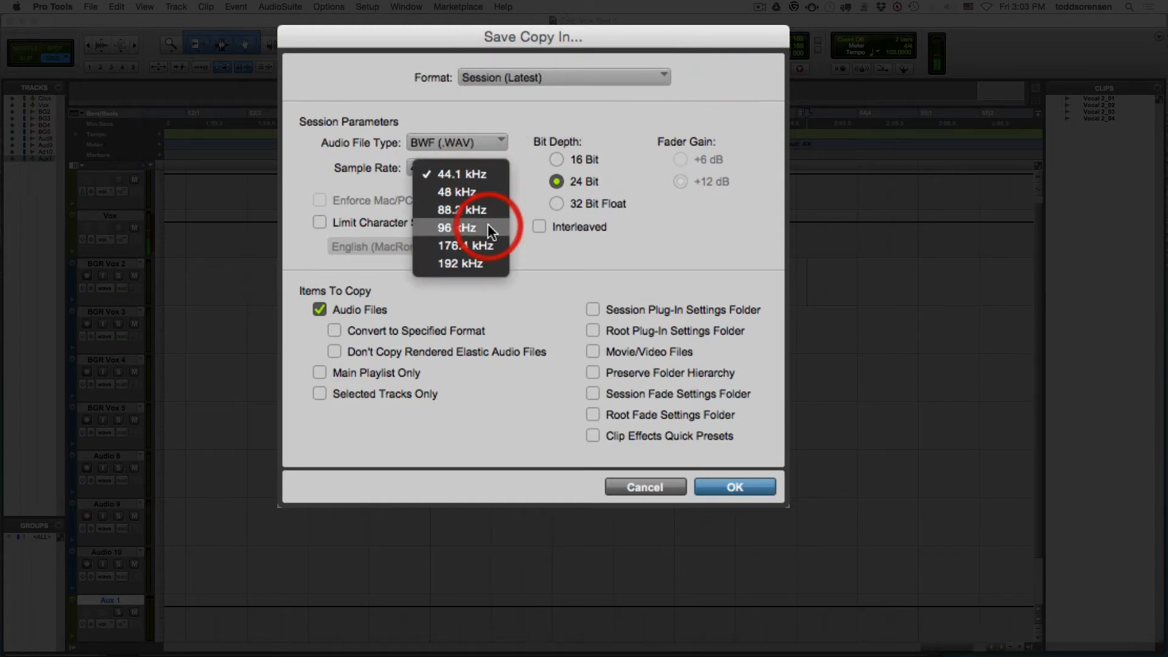
{"action": "left_click", "coordinate": [455, 173]}
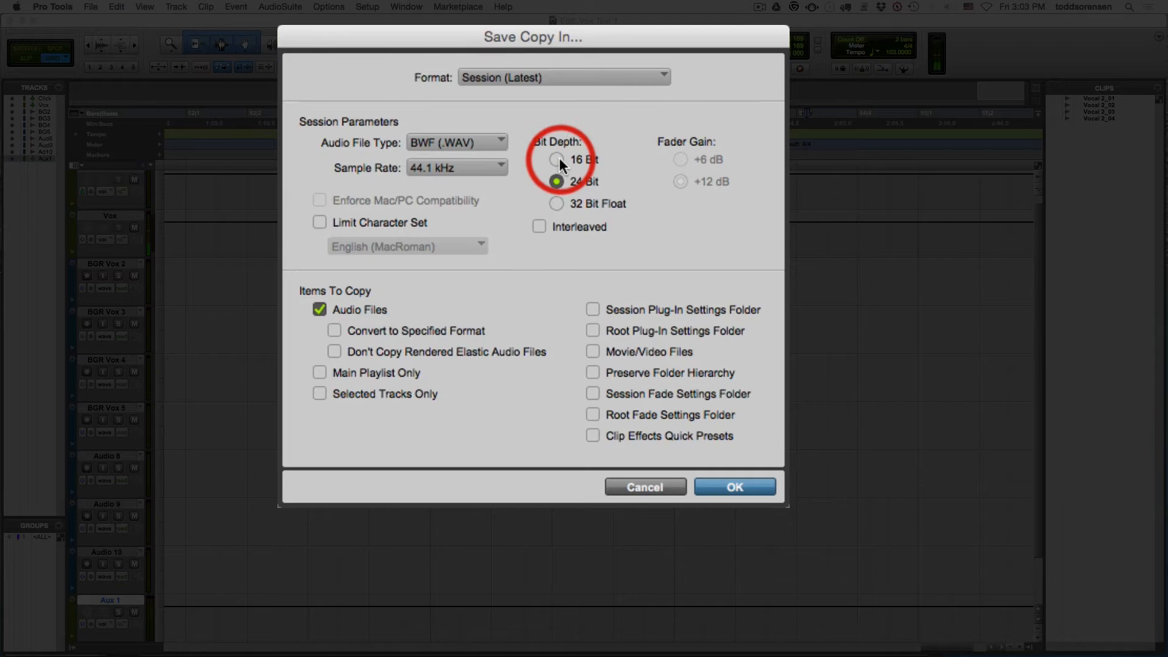
{"action": "left_click", "coordinate": [457, 167]}
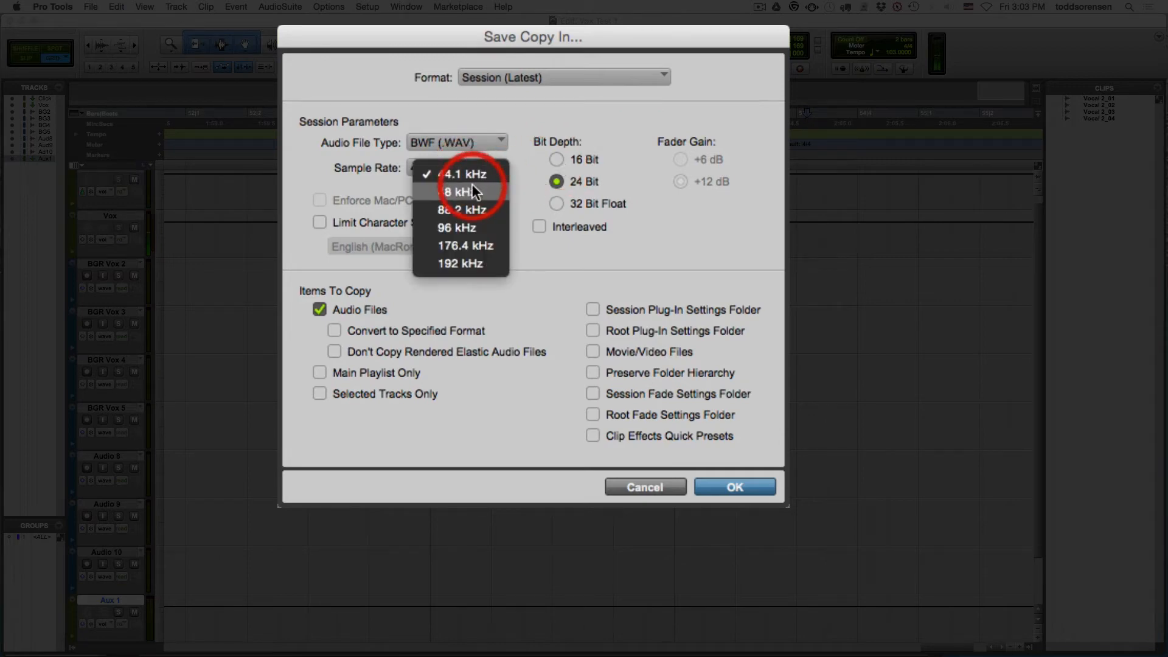
{"action": "mouse_move", "coordinate": [455, 191]}
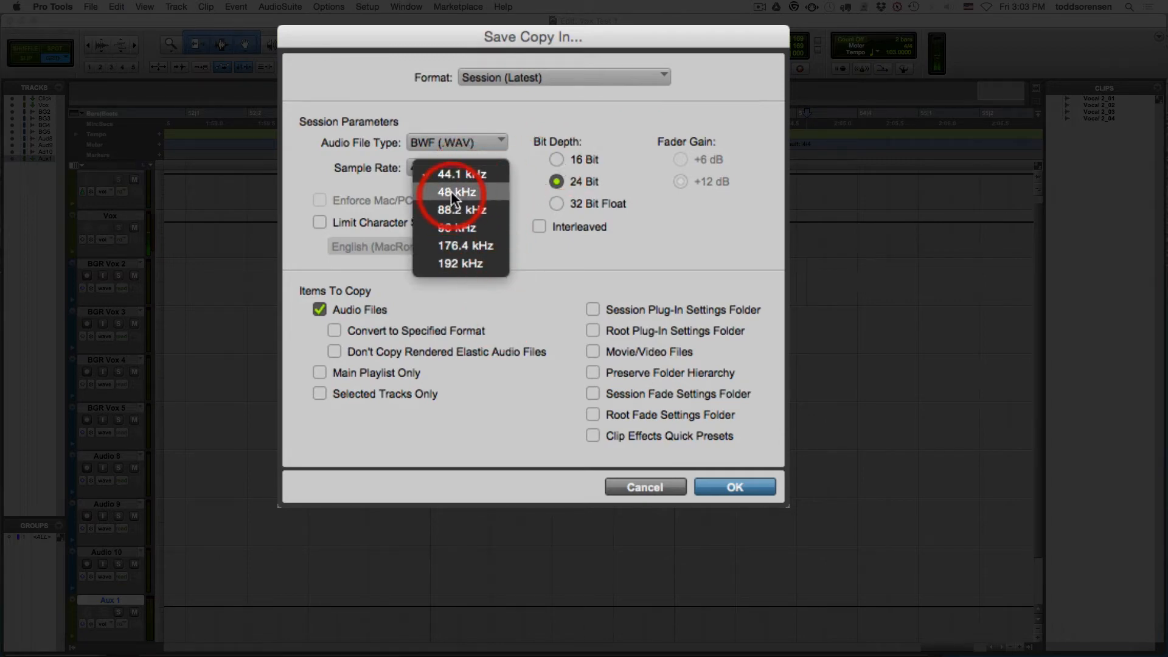
{"action": "left_click", "coordinate": [455, 192]}
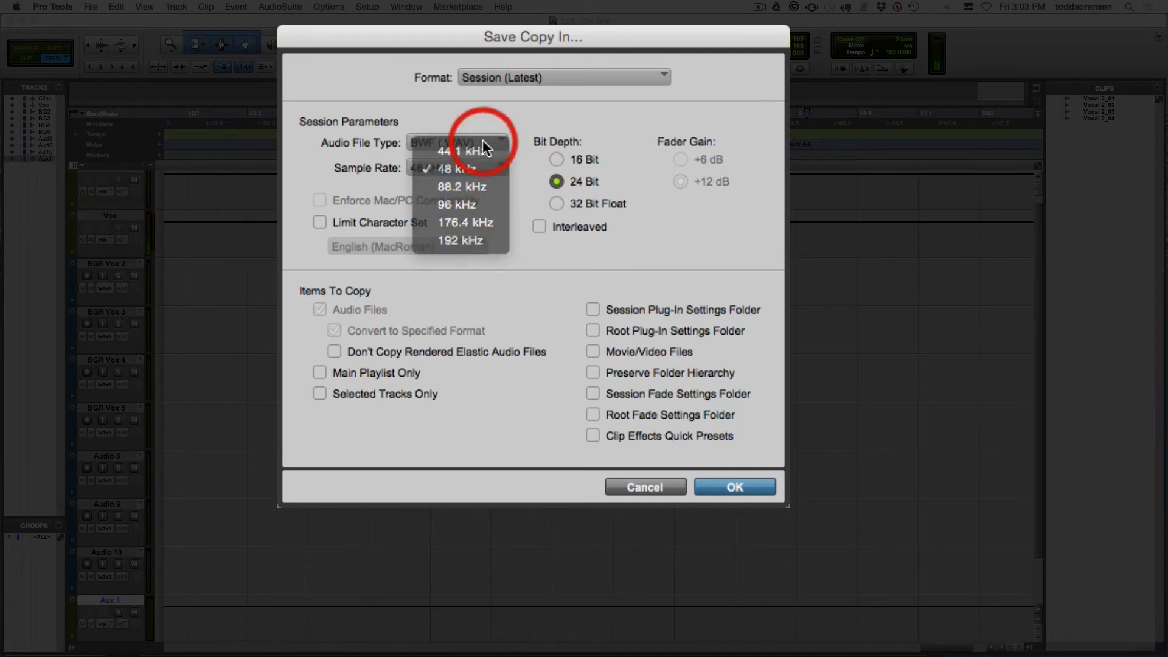
{"action": "left_click", "coordinate": [459, 149]}
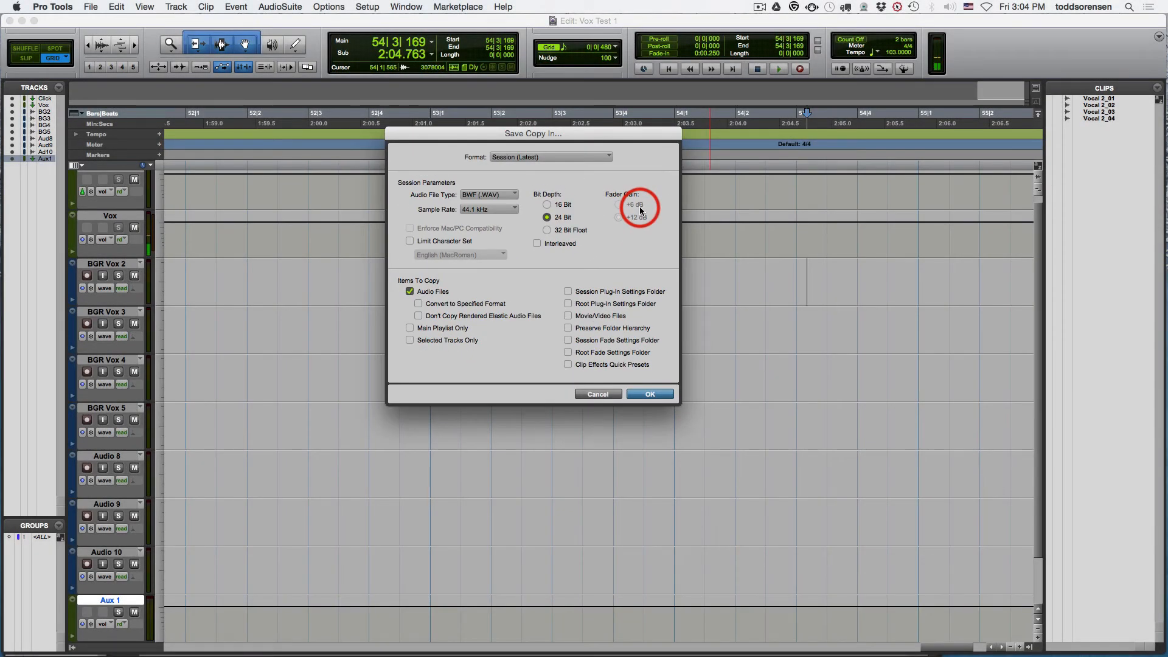
Close the Save Copy In dialog and reopen the File menu
{"action": "left_click", "coordinate": [647, 394]}
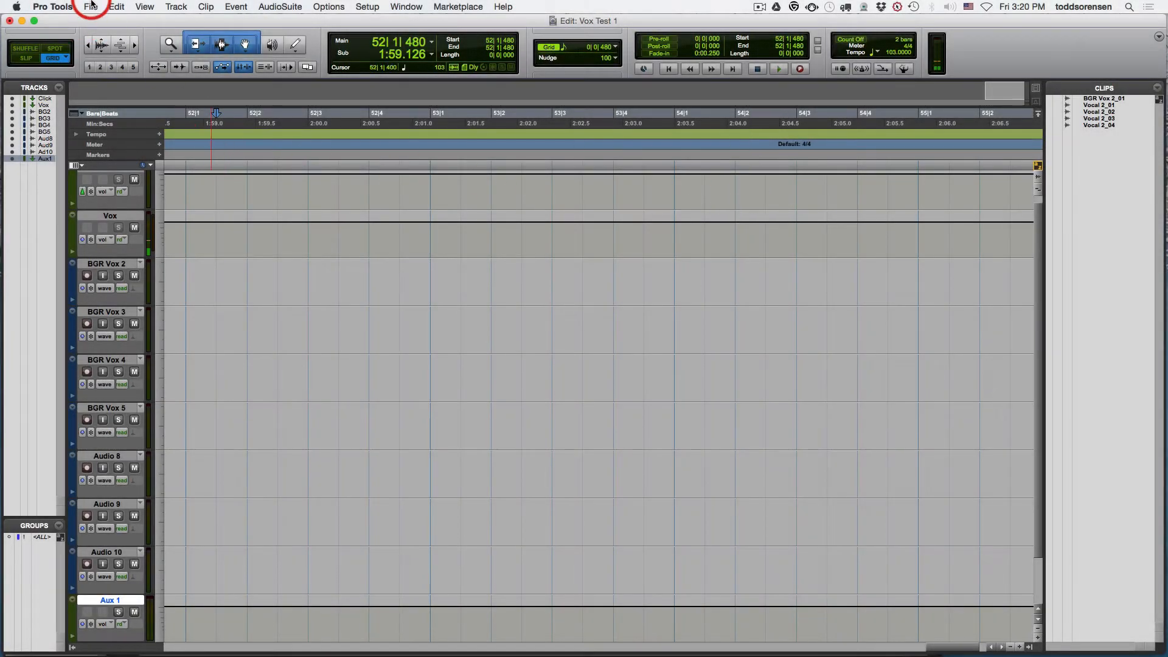
{"action": "left_click", "coordinate": [90, 7]}
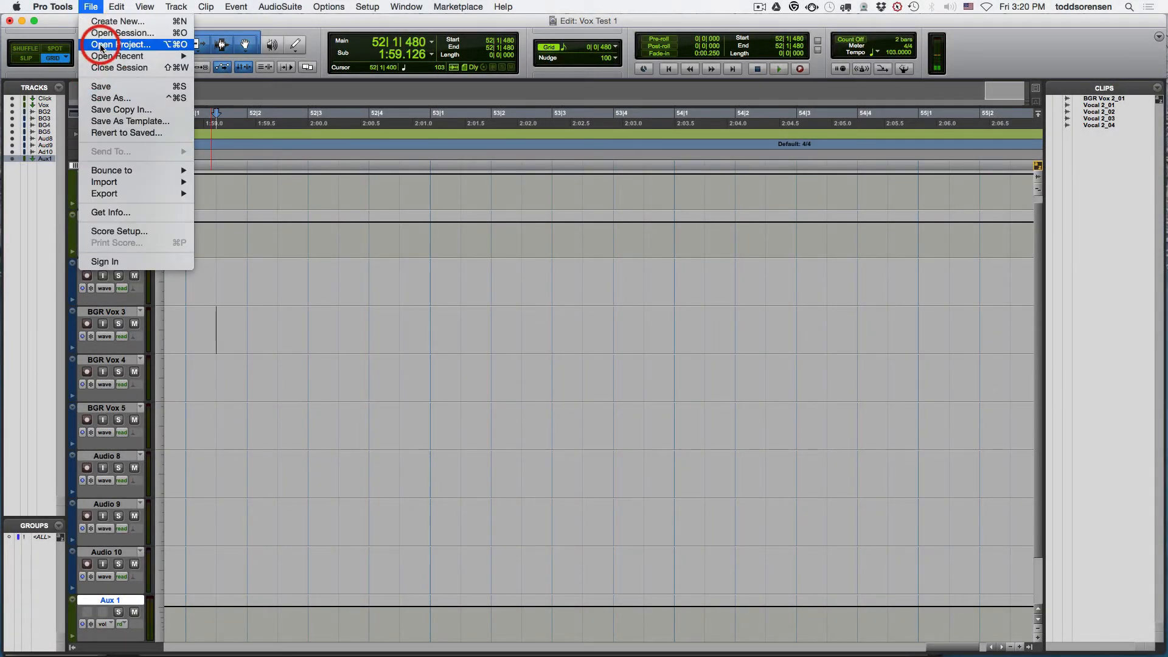
{"action": "mouse_move", "coordinate": [123, 33]}
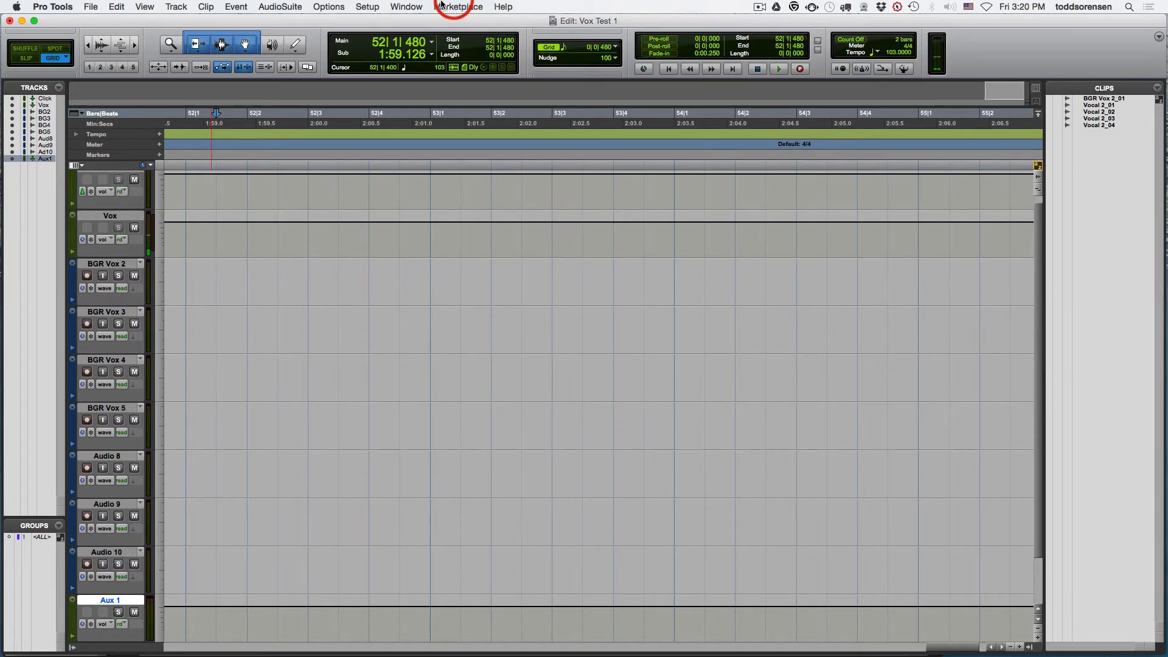
Open a new Default workspace from the Window menu
{"action": "left_click", "coordinate": [407, 6]}
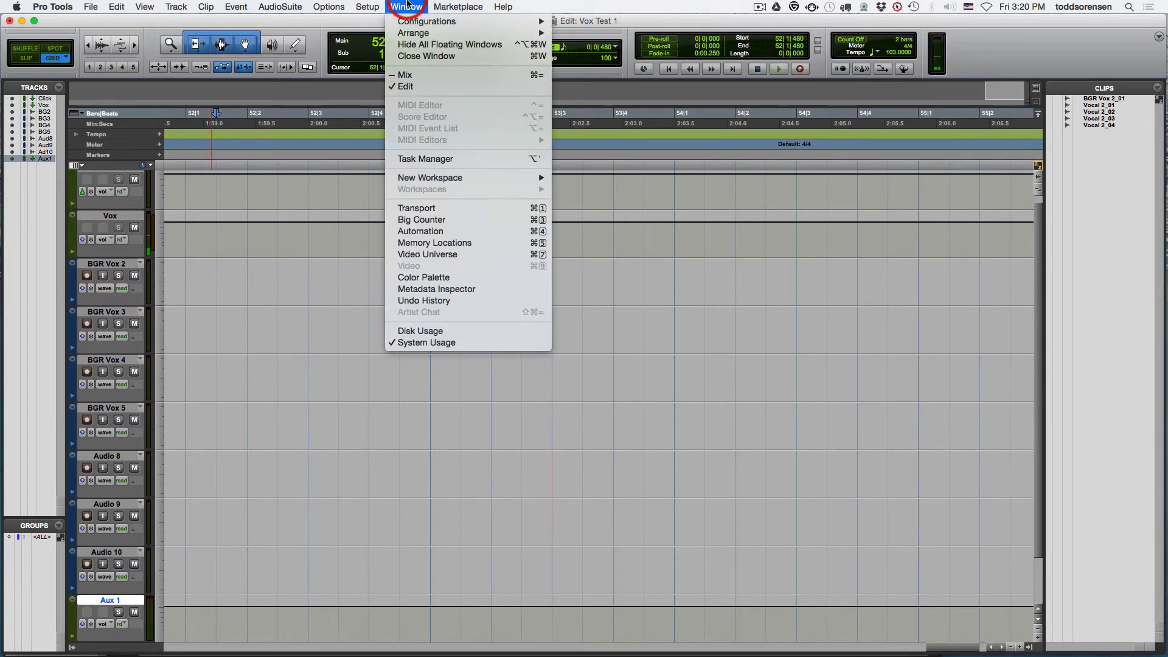
{"action": "mouse_move", "coordinate": [421, 331]}
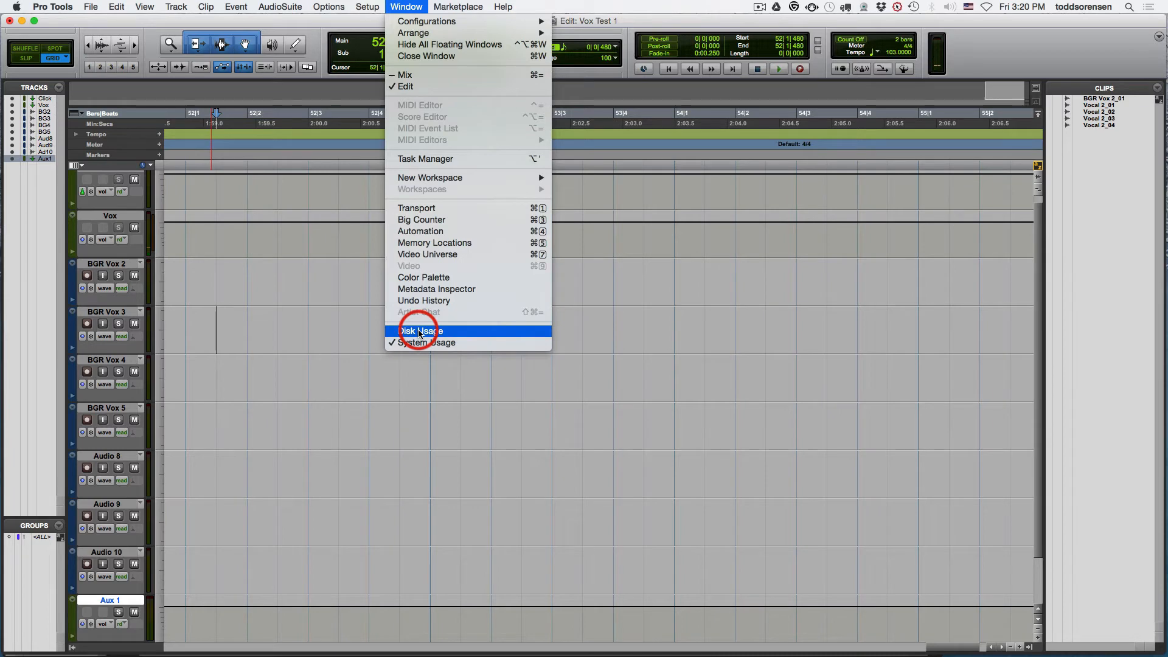
{"action": "mouse_move", "coordinate": [430, 177]}
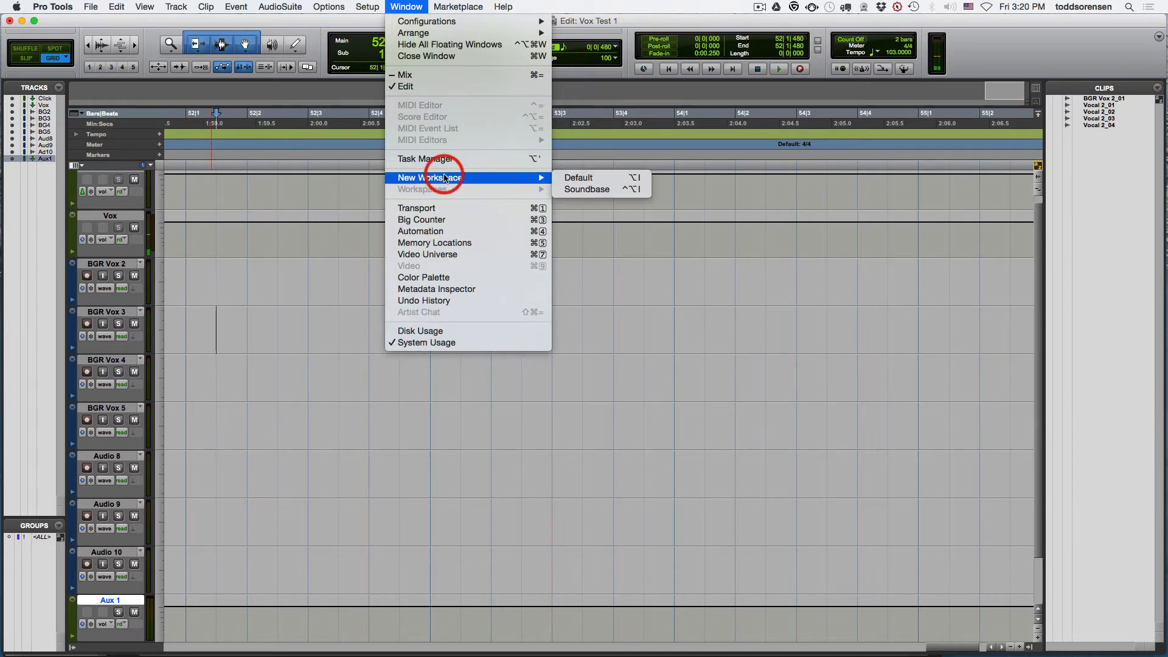
{"action": "mouse_move", "coordinate": [585, 177]}
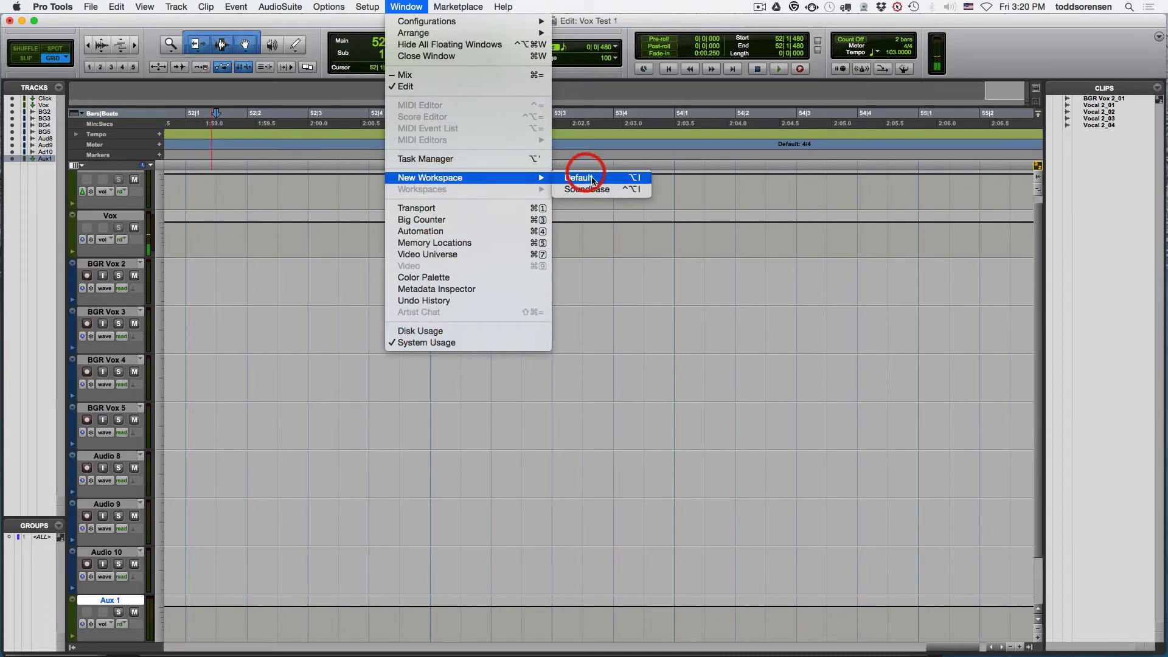
{"action": "left_click", "coordinate": [584, 177]}
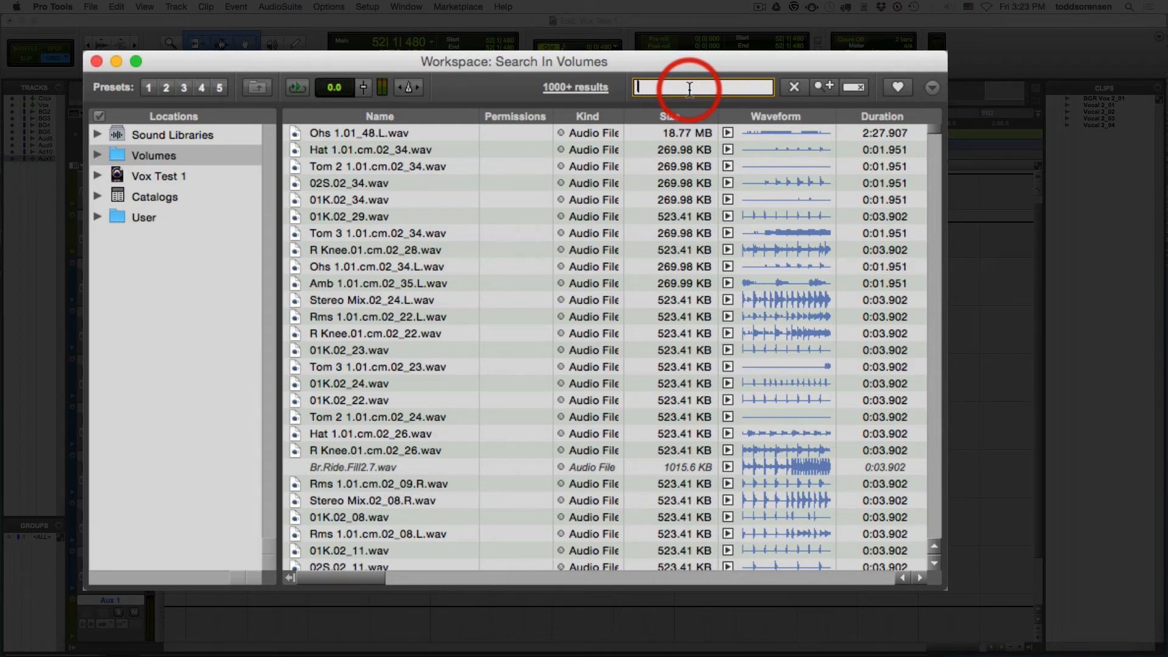
Try searching the workspace for 'drums', then clear the search field
{"action": "type", "text": "dr"}
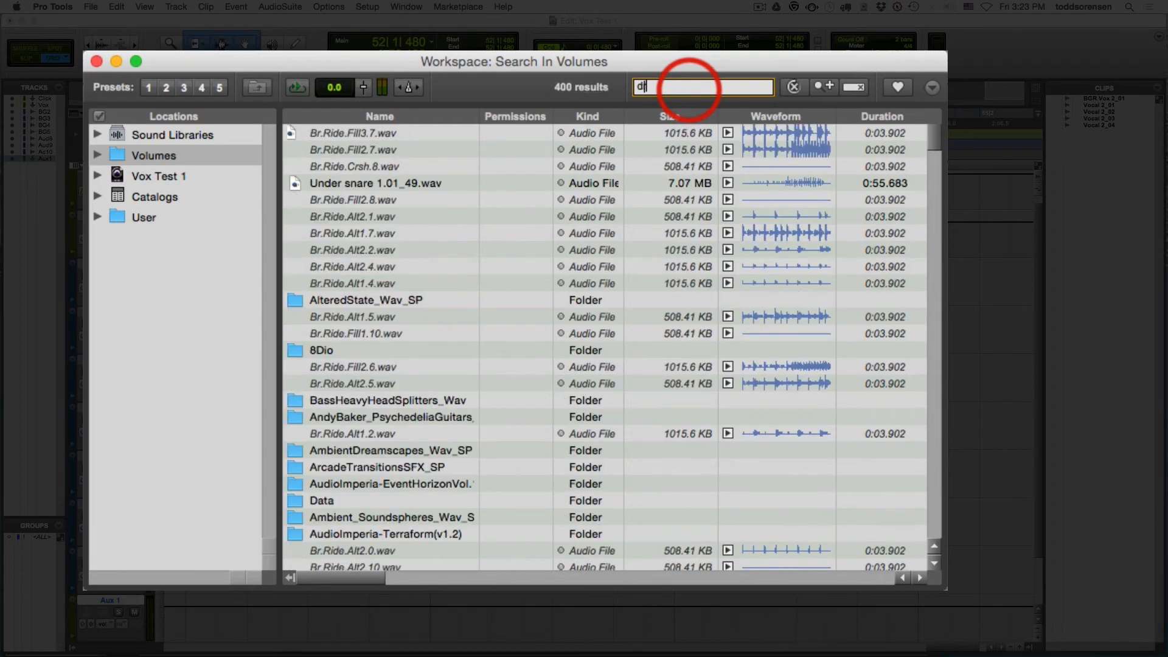
{"action": "type", "text": "rums"}
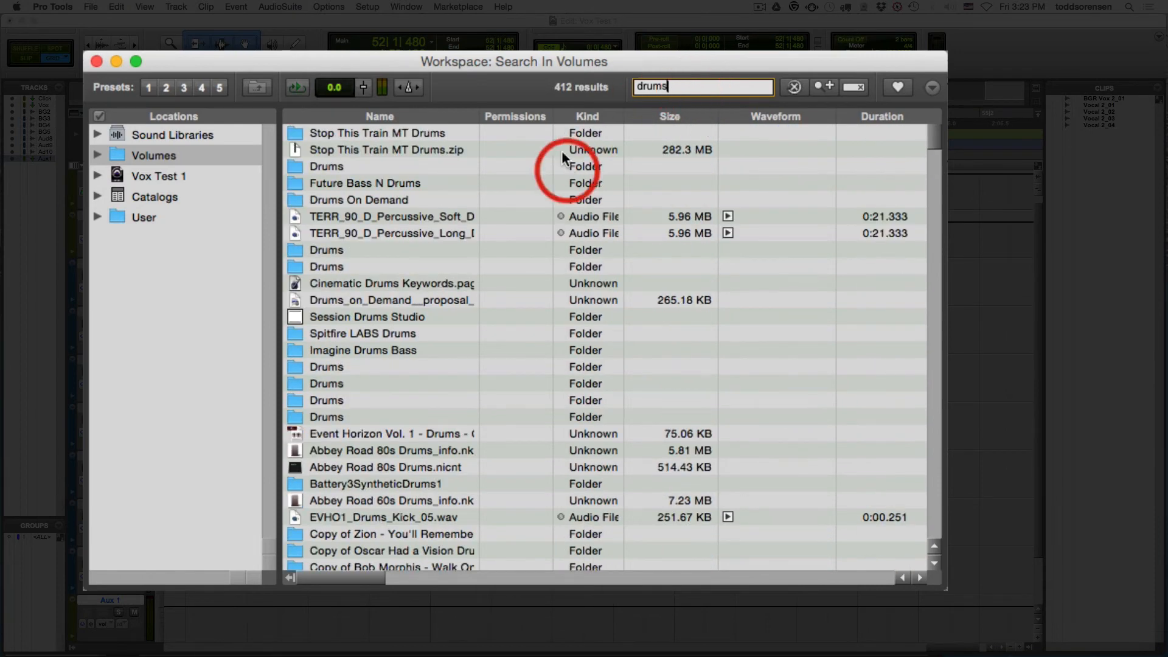
{"action": "mouse_move", "coordinate": [372, 510]}
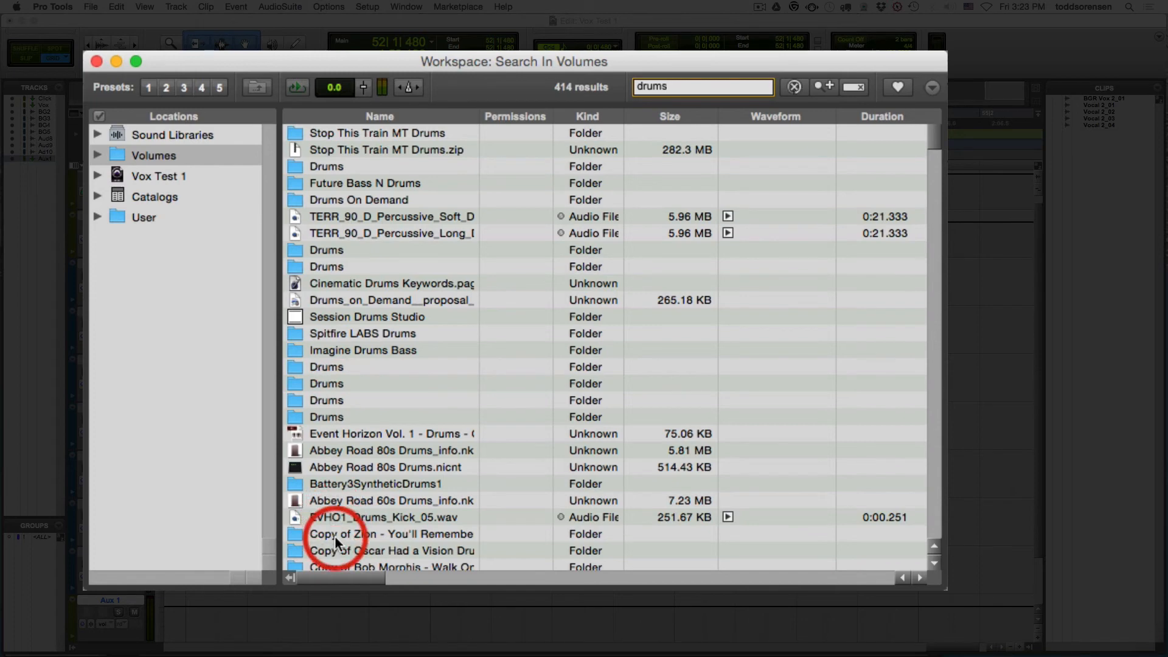
{"action": "mouse_move", "coordinate": [385, 544]}
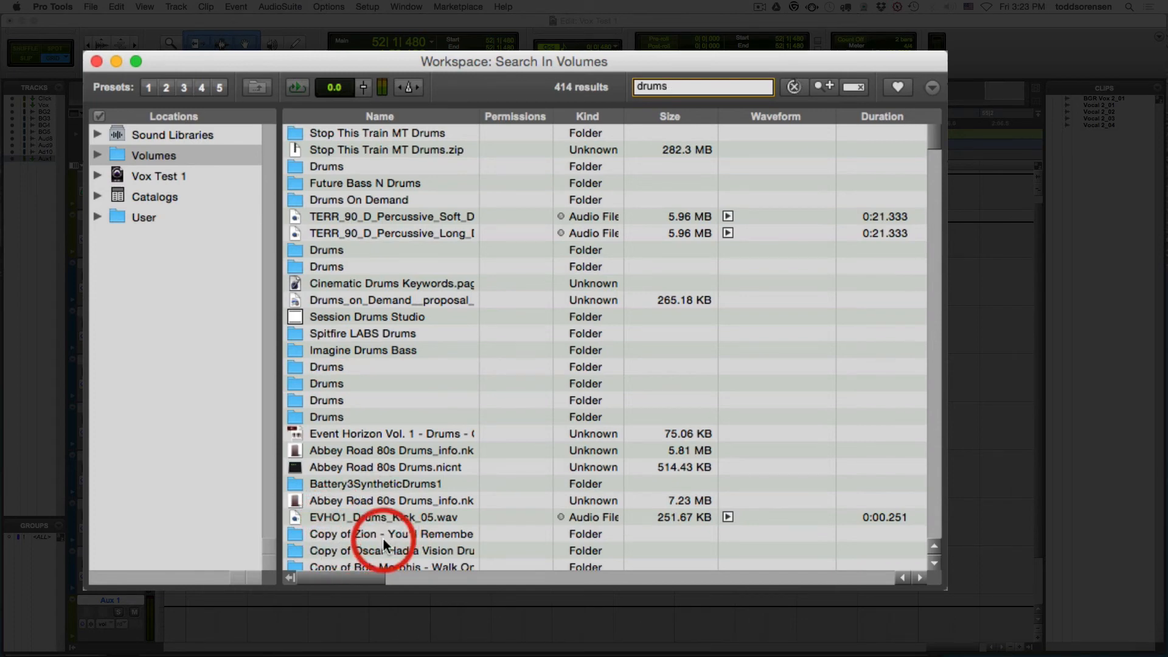
{"action": "mouse_move", "coordinate": [376, 455]}
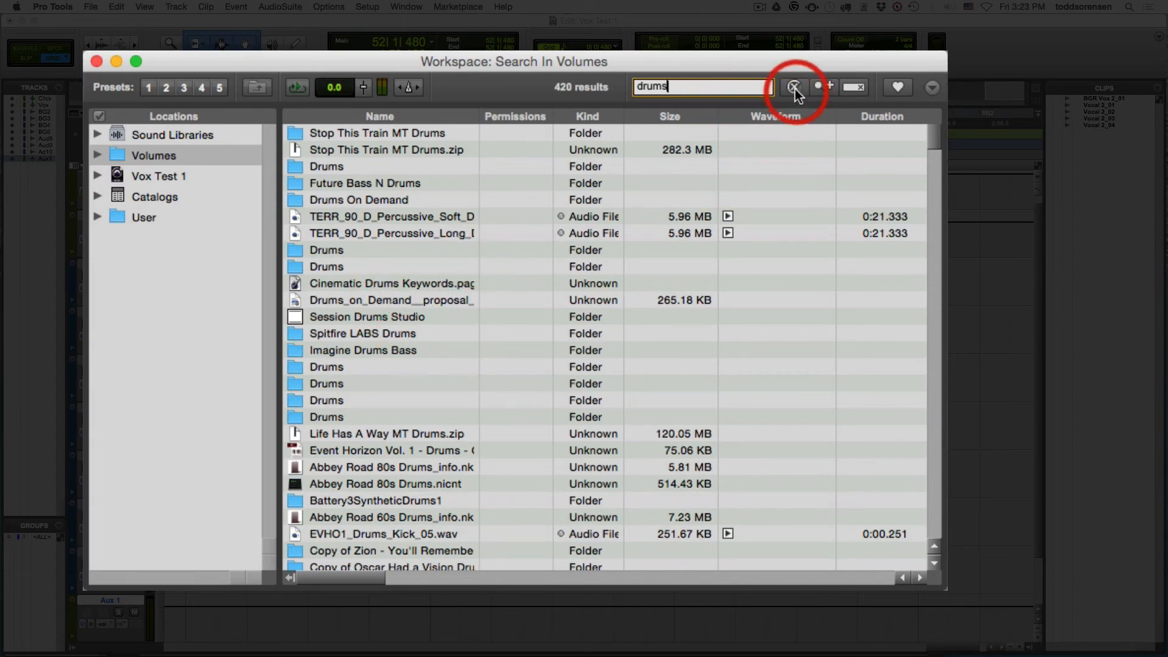
{"action": "key", "text": "Backspace"}
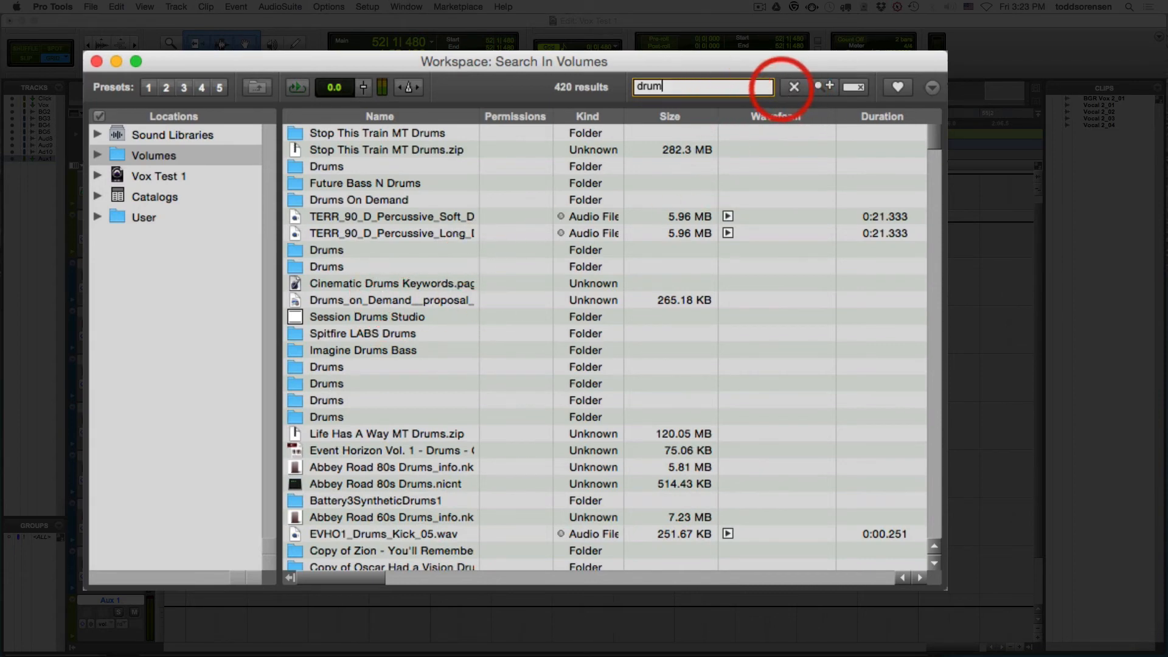
{"action": "left_click", "coordinate": [793, 87]}
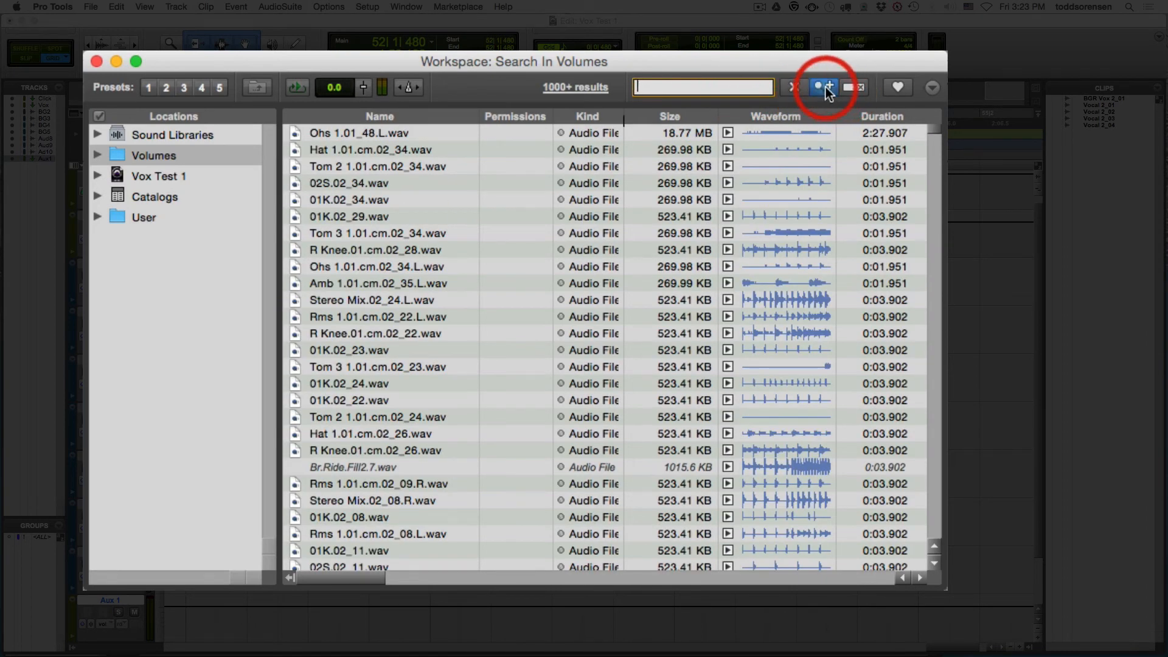
Filter the workspace search to Kind is Session File
{"action": "left_click", "coordinate": [824, 87]}
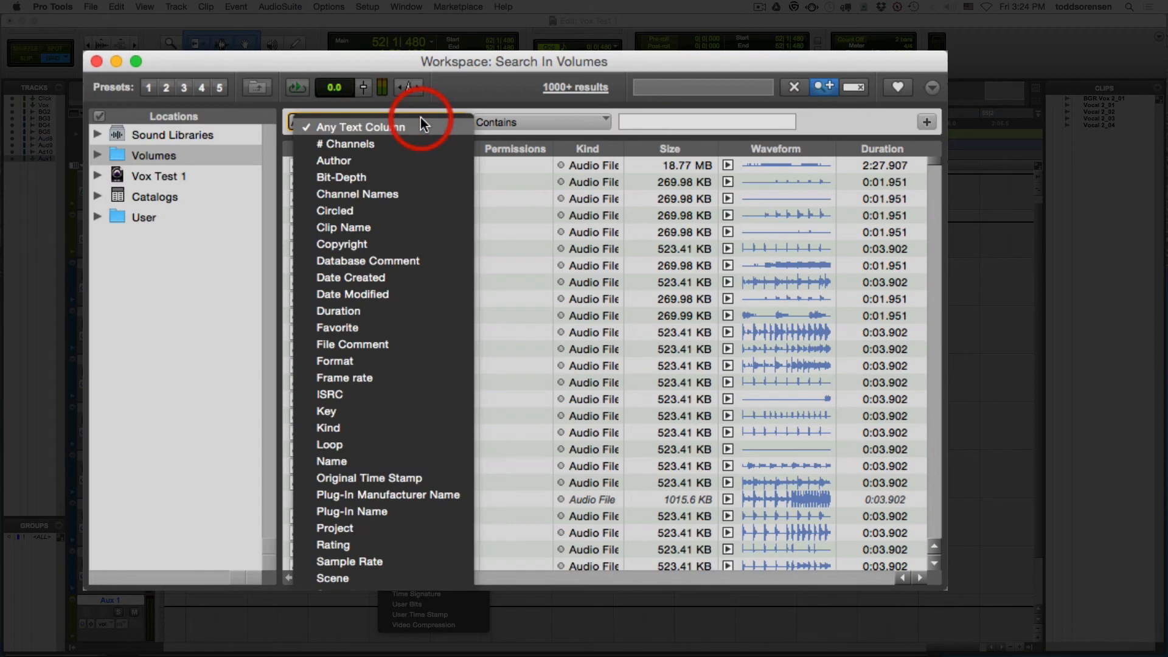
{"action": "mouse_move", "coordinate": [421, 365]}
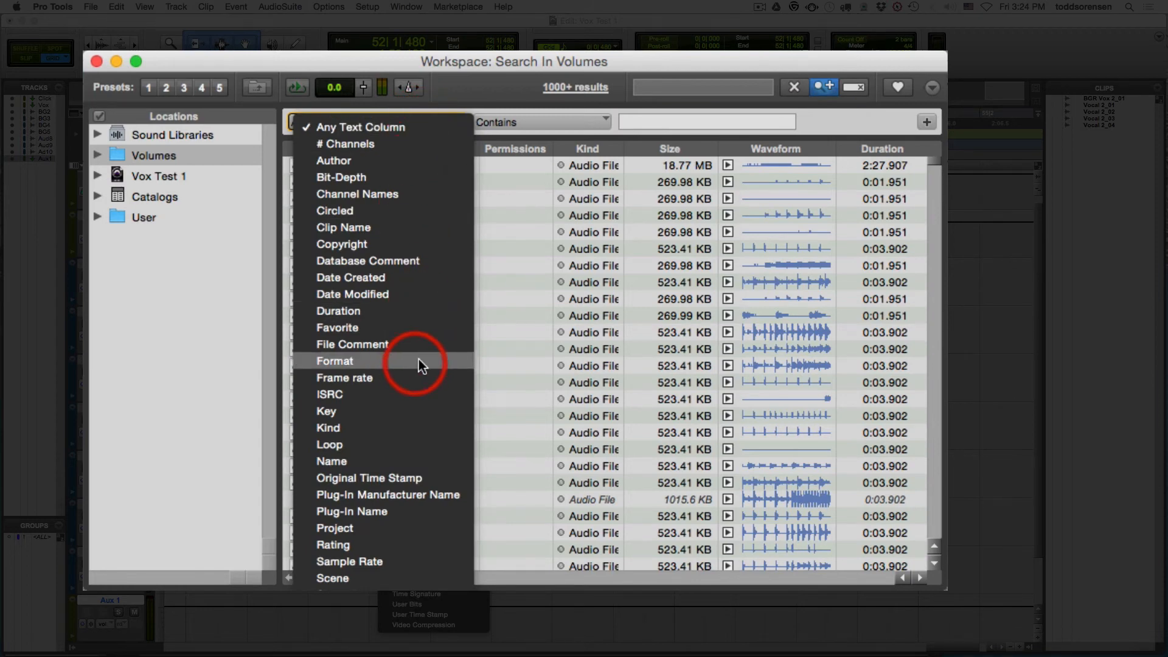
{"action": "mouse_move", "coordinate": [406, 431]}
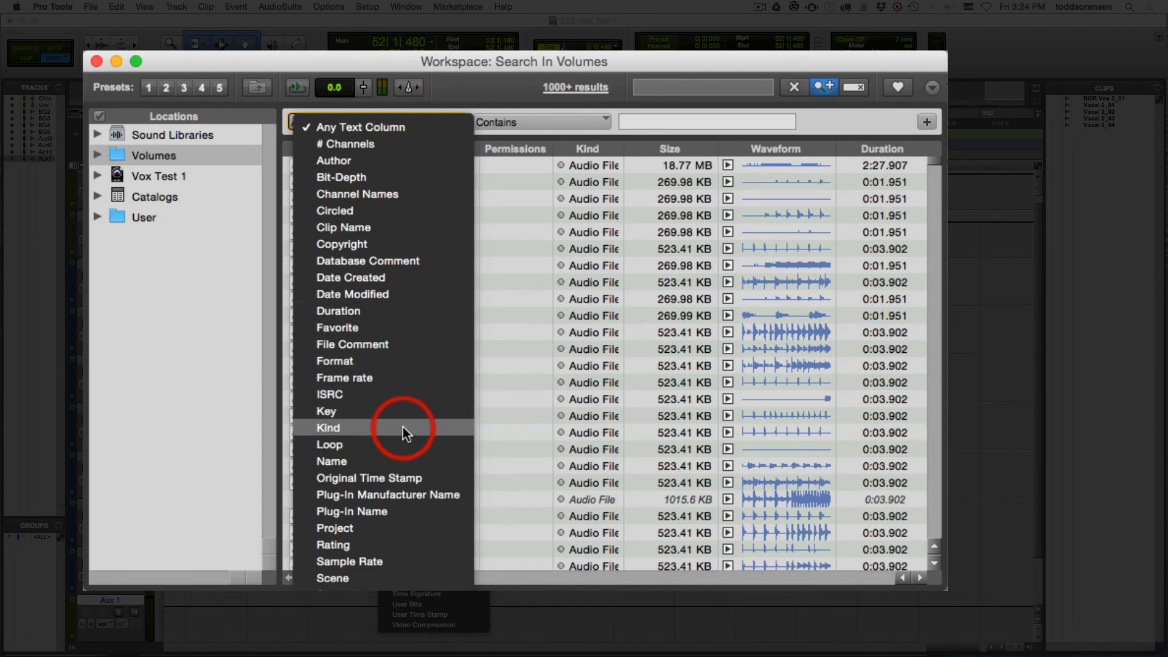
{"action": "left_click", "coordinate": [327, 428]}
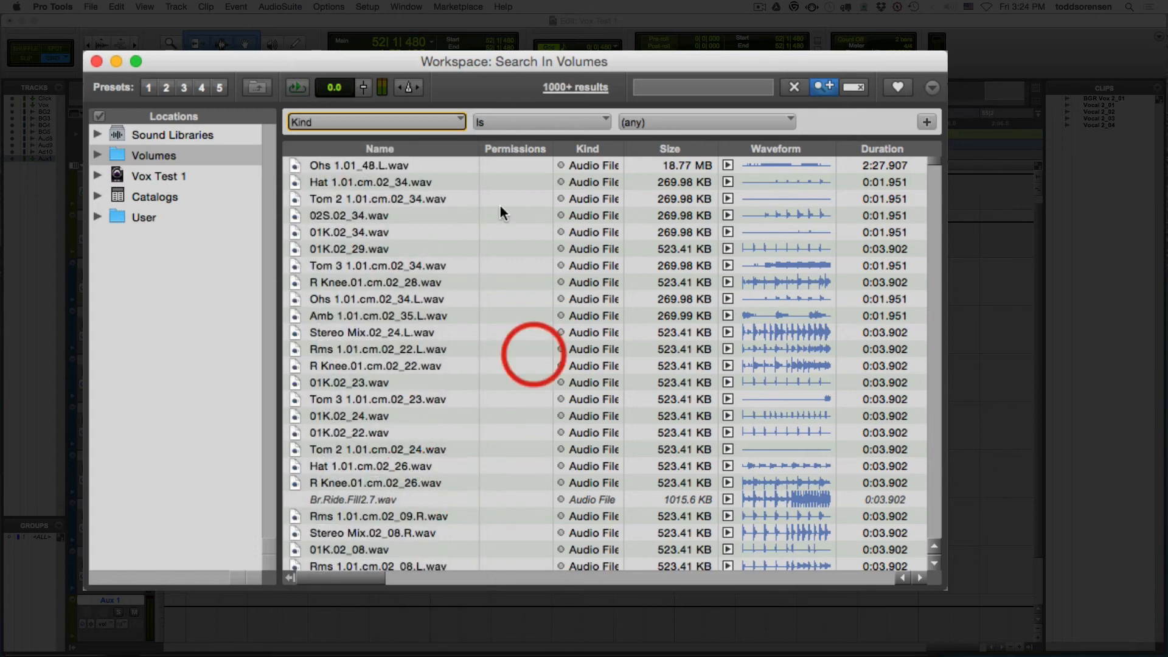
{"action": "left_click", "coordinate": [704, 122]}
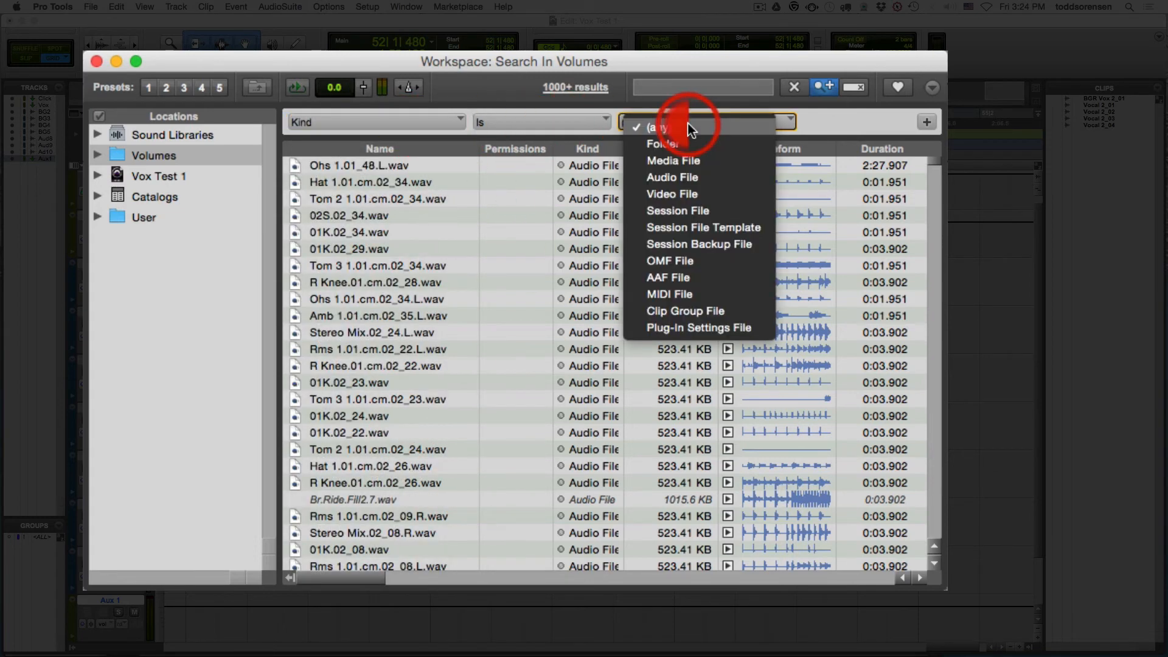
{"action": "mouse_move", "coordinate": [750, 160]}
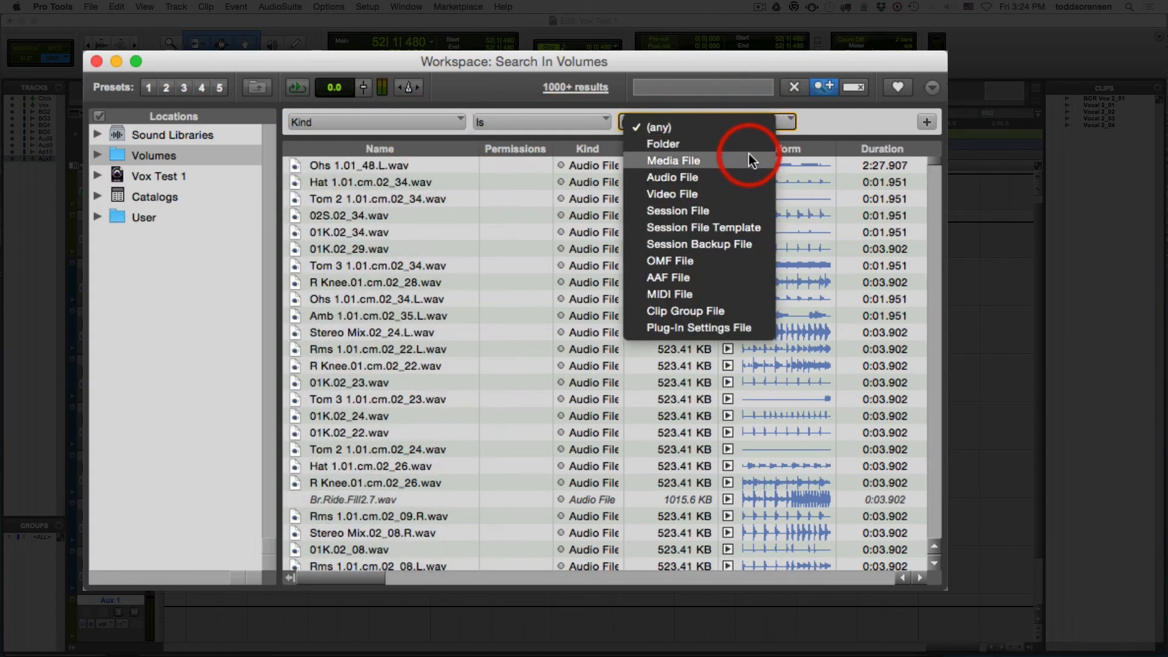
{"action": "mouse_move", "coordinate": [759, 277]}
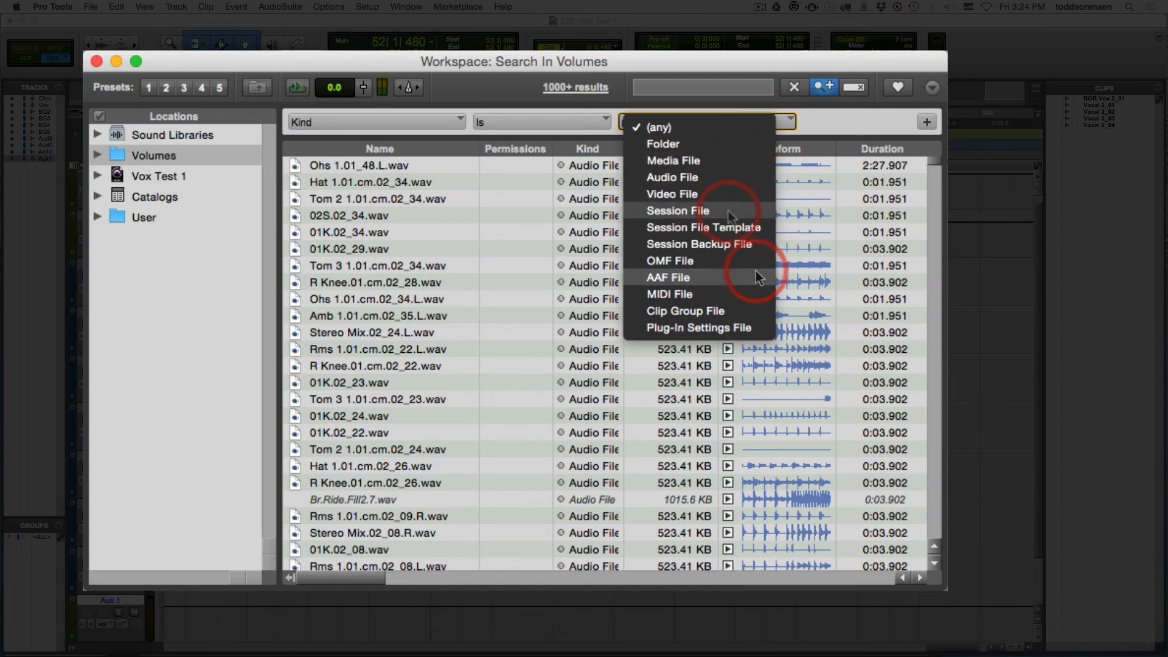
{"action": "mouse_move", "coordinate": [730, 216]}
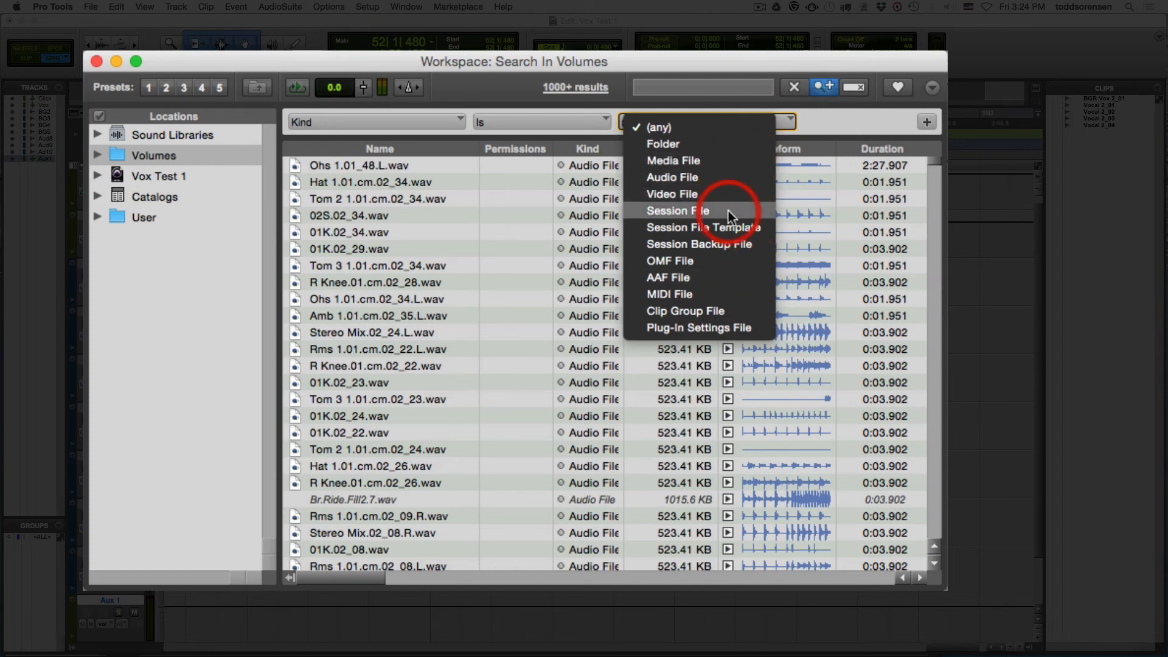
{"action": "left_click", "coordinate": [676, 210]}
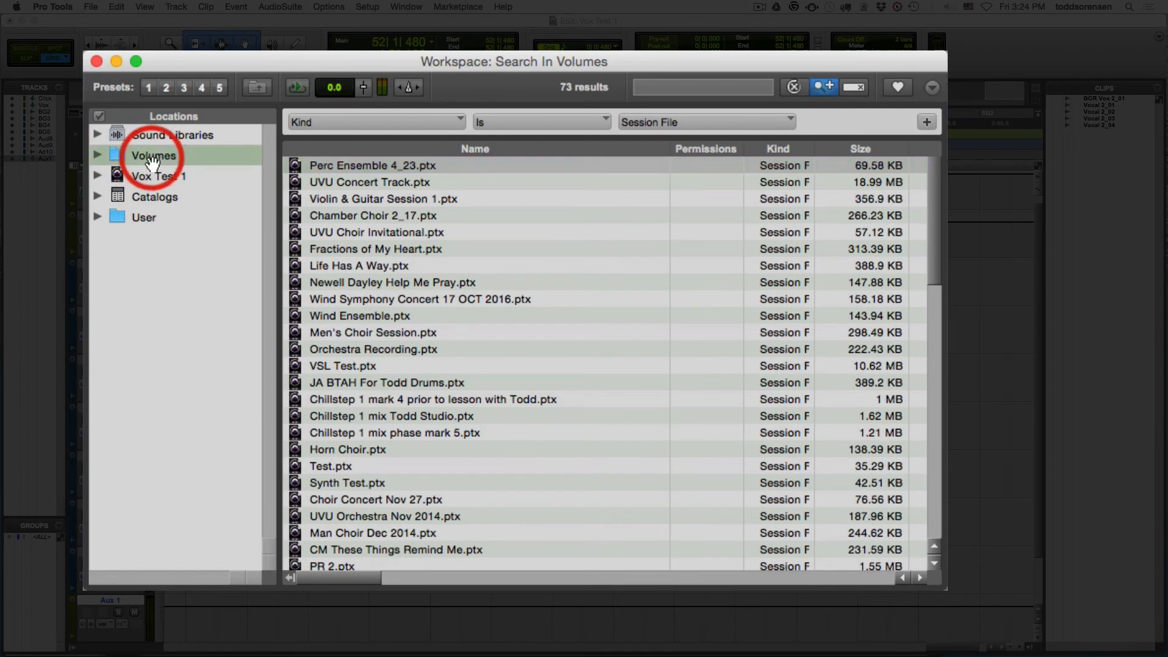
Browse the Volumes and User locations, scoping the search to User
{"action": "left_click", "coordinate": [97, 155]}
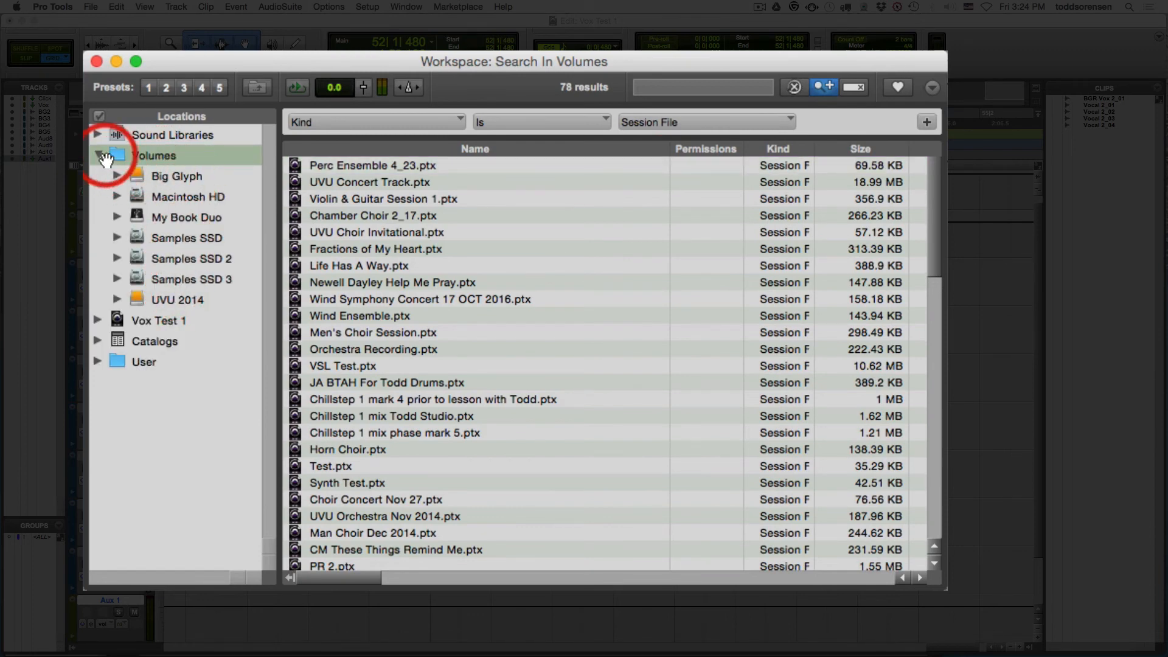
{"action": "left_click", "coordinate": [97, 155]}
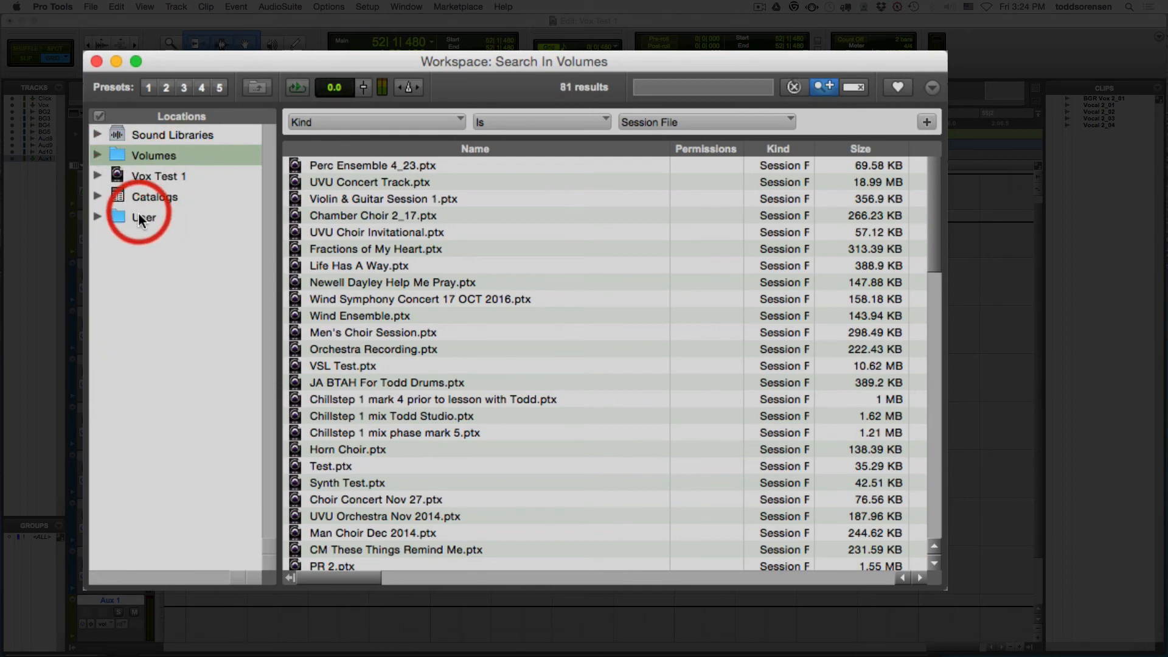
{"action": "left_click", "coordinate": [143, 216]}
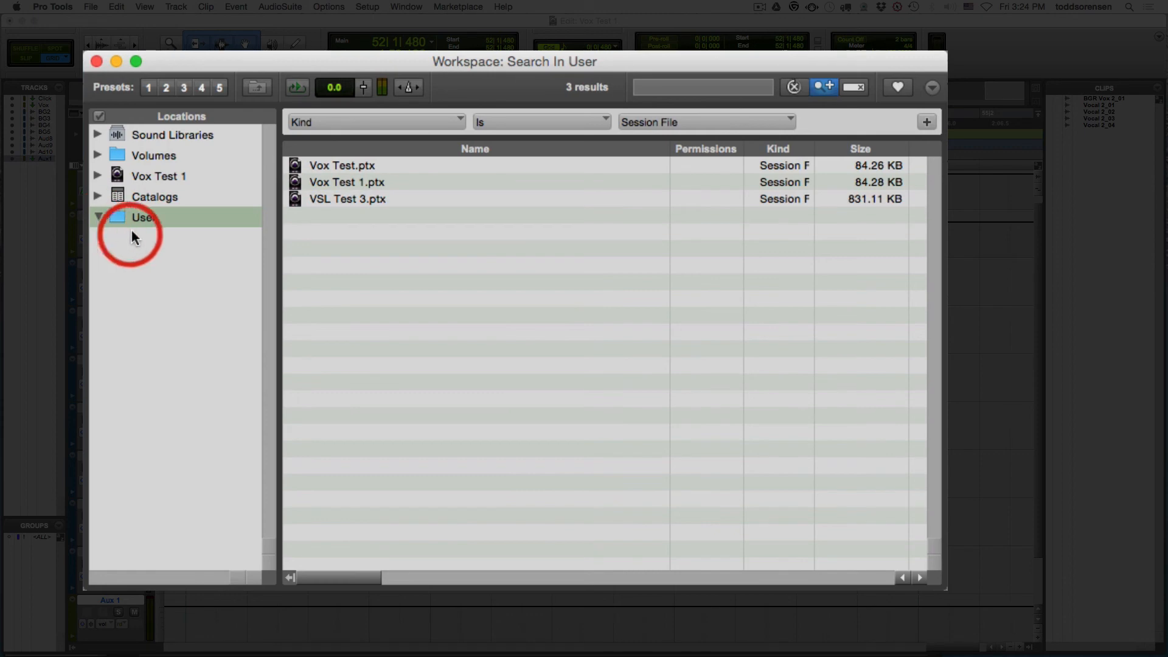
{"action": "left_click", "coordinate": [98, 216]}
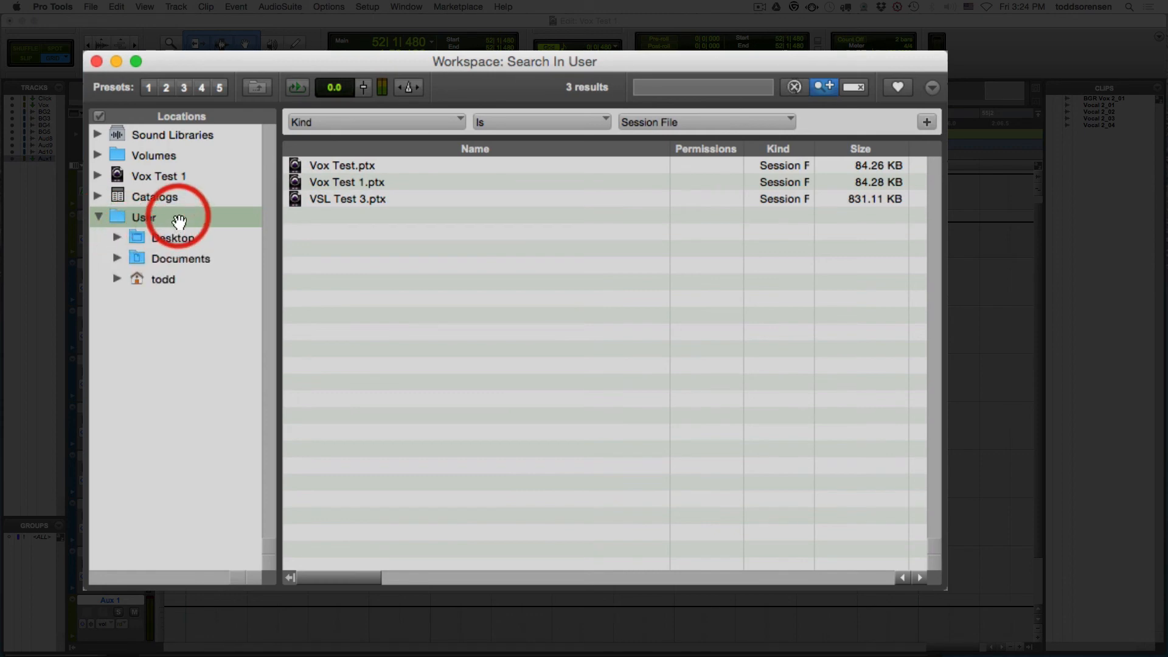
{"action": "mouse_move", "coordinate": [319, 176]}
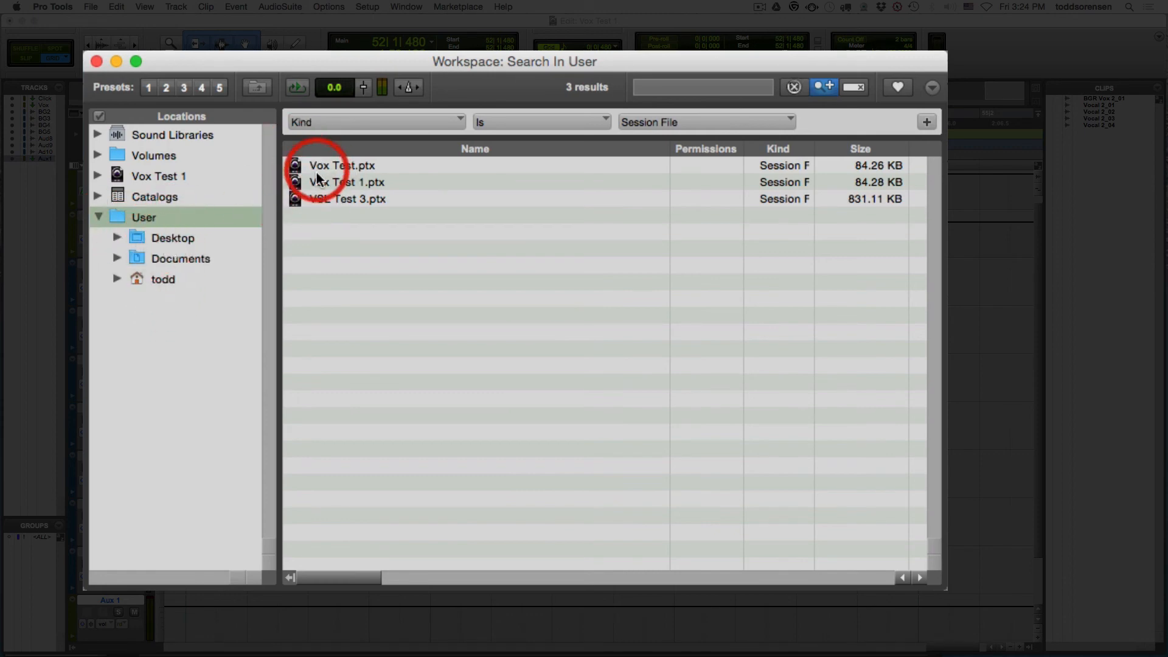
{"action": "left_click", "coordinate": [98, 217]}
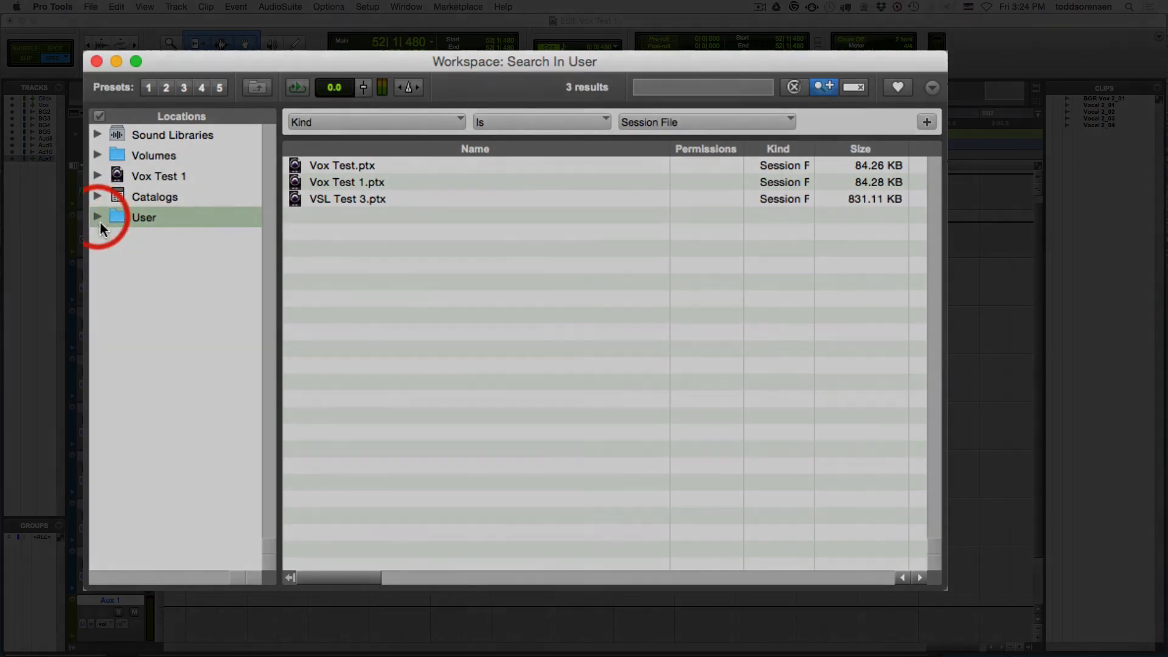
{"action": "left_click", "coordinate": [153, 155]}
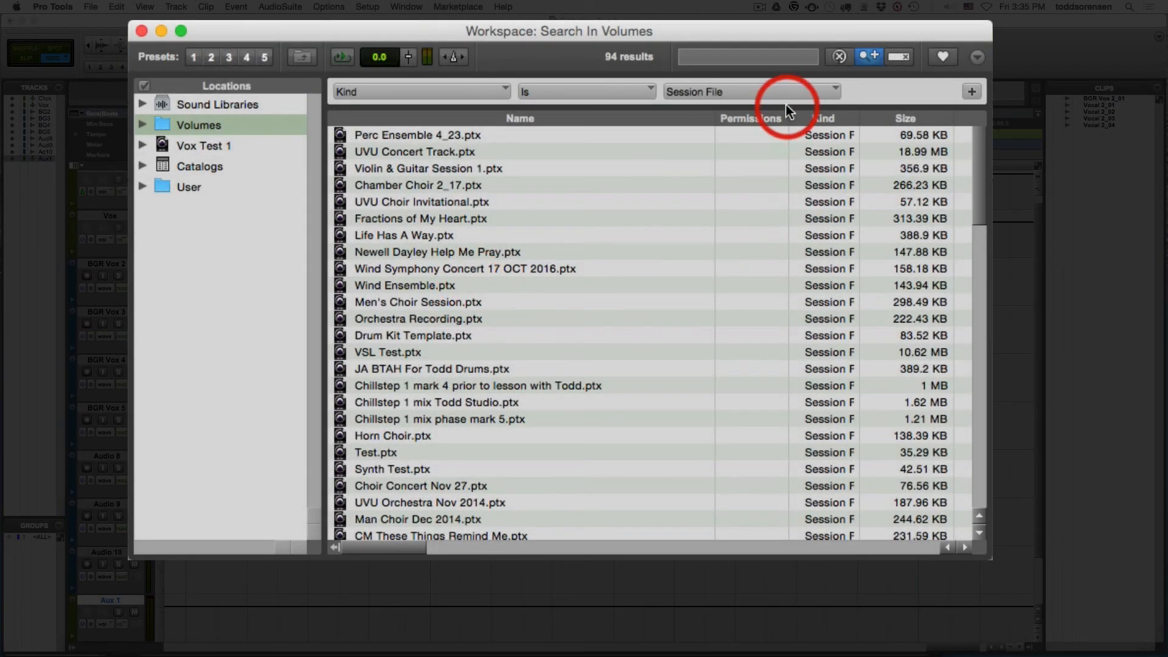
{"action": "mouse_move", "coordinate": [972, 91]}
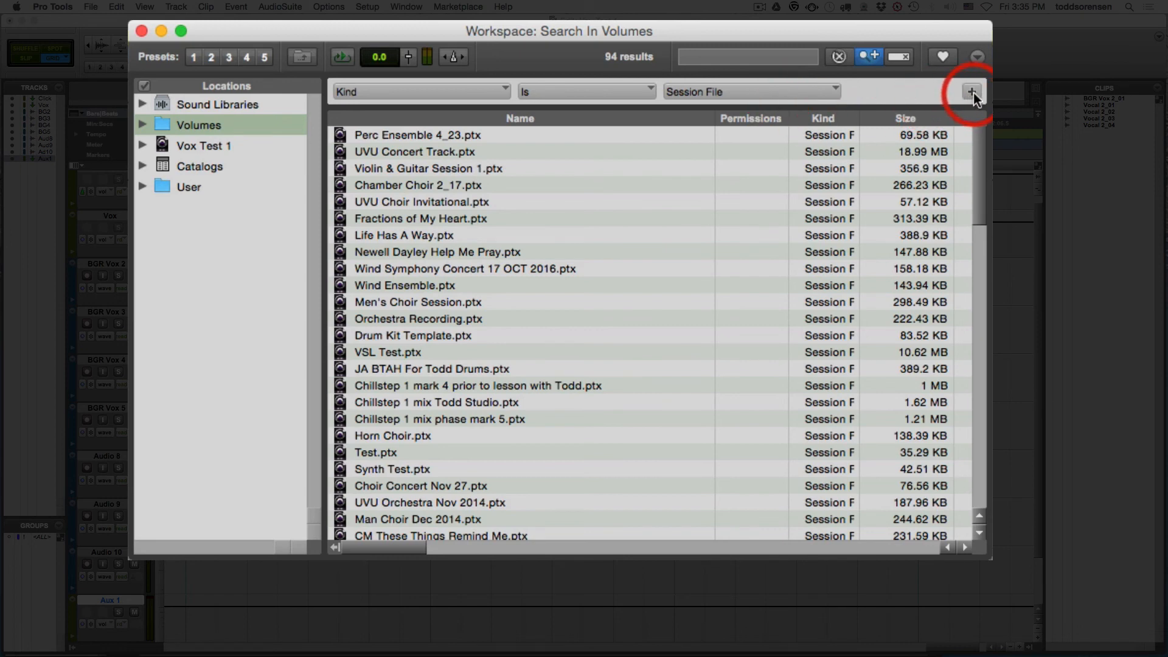
Add a second criterion: Any Text Column contains 'UVU'
{"action": "left_click", "coordinate": [971, 92]}
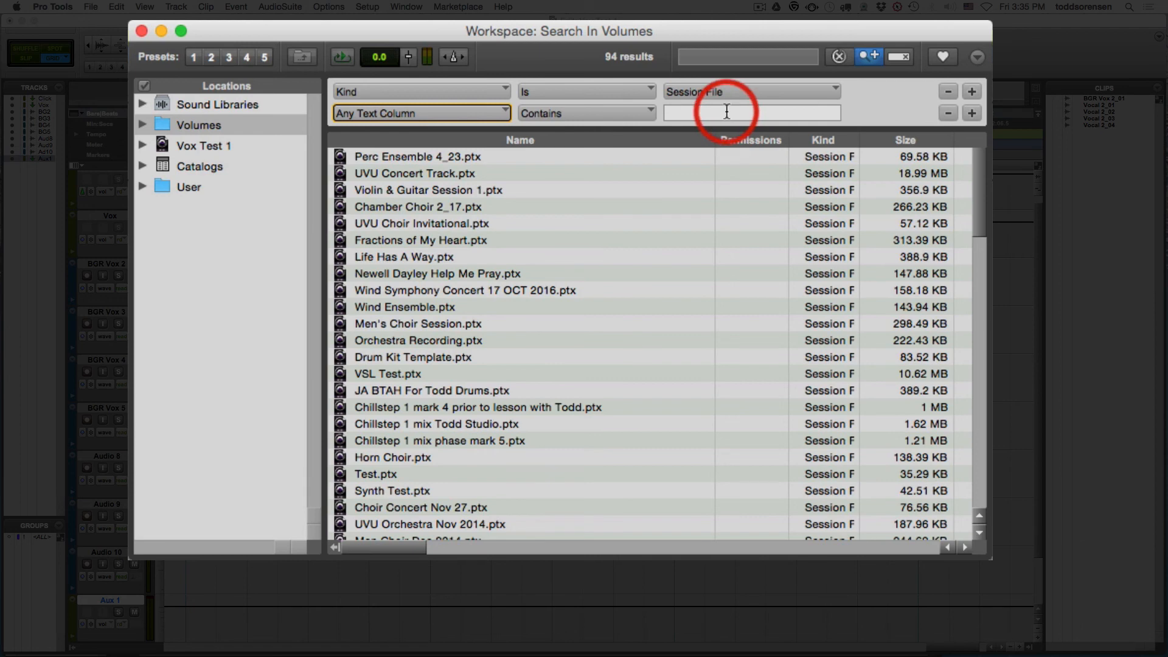
{"action": "type", "text": "u"}
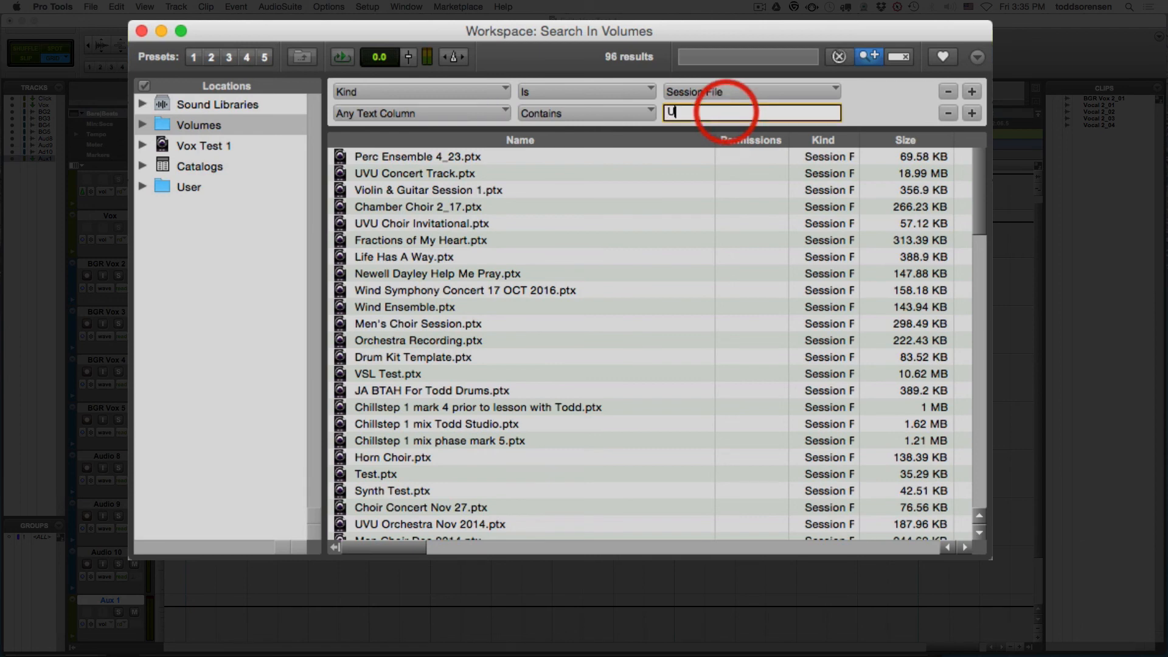
{"action": "type", "text": "VU"}
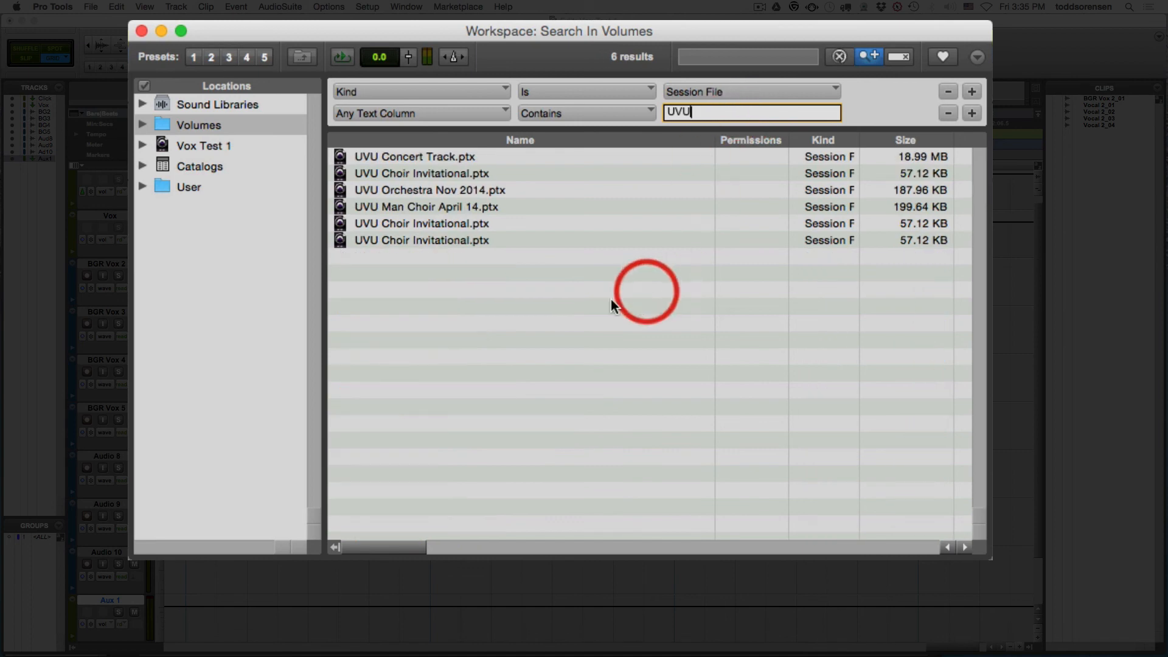
{"action": "mouse_move", "coordinate": [421, 158]}
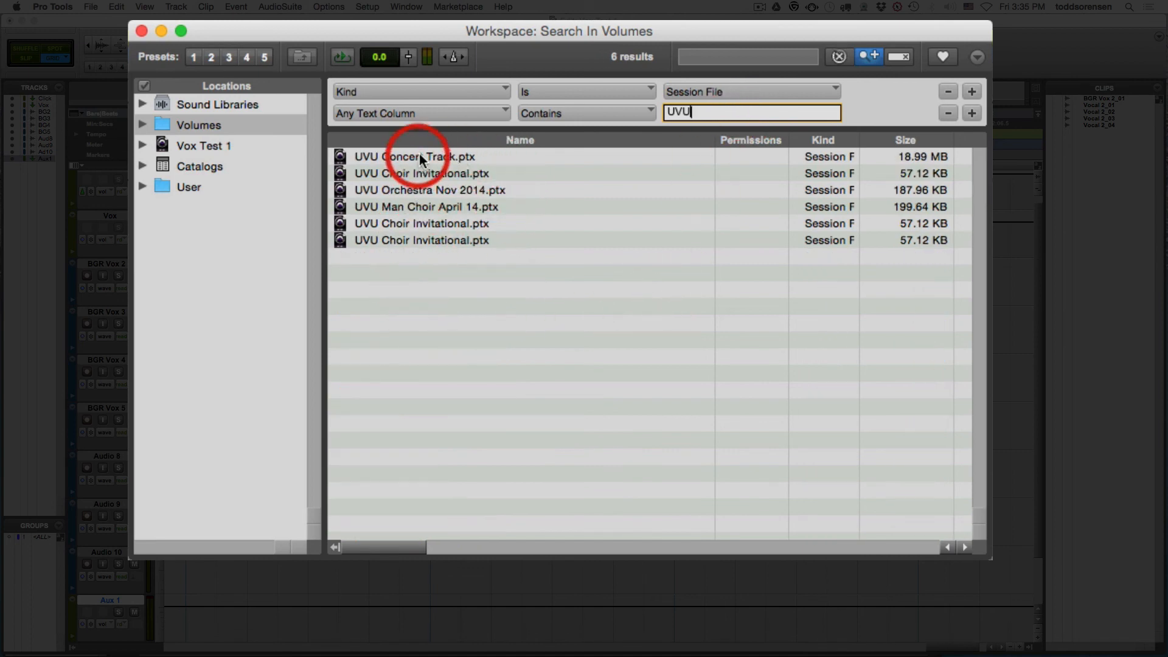
{"action": "mouse_move", "coordinate": [521, 197]}
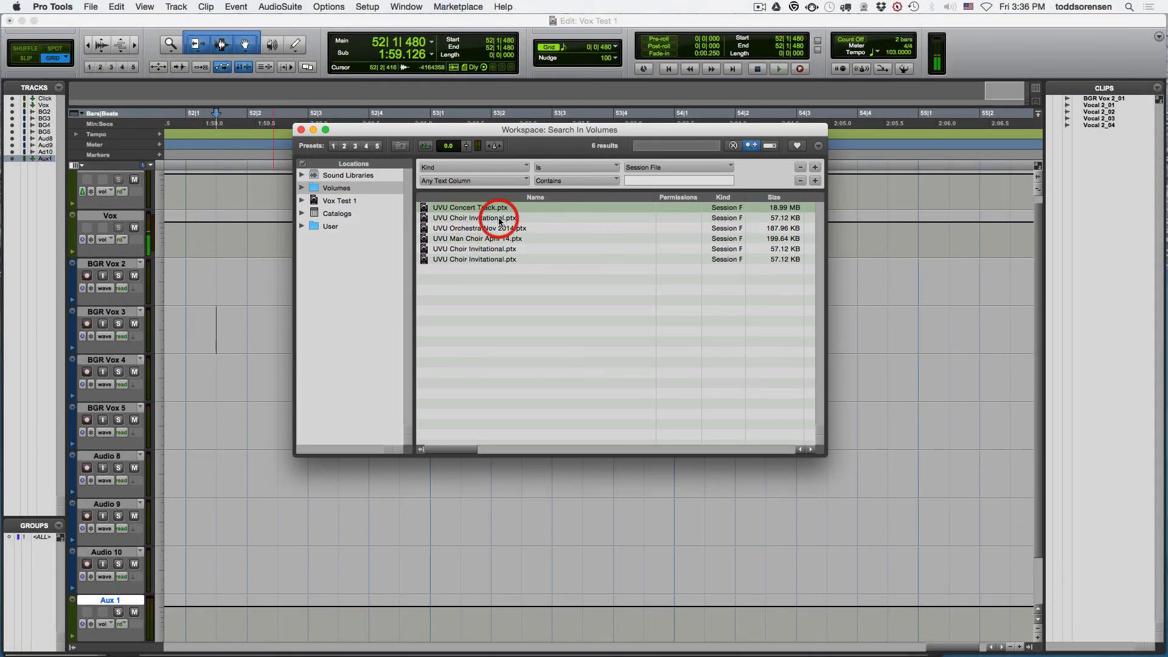
{"action": "mouse_move", "coordinate": [510, 202]}
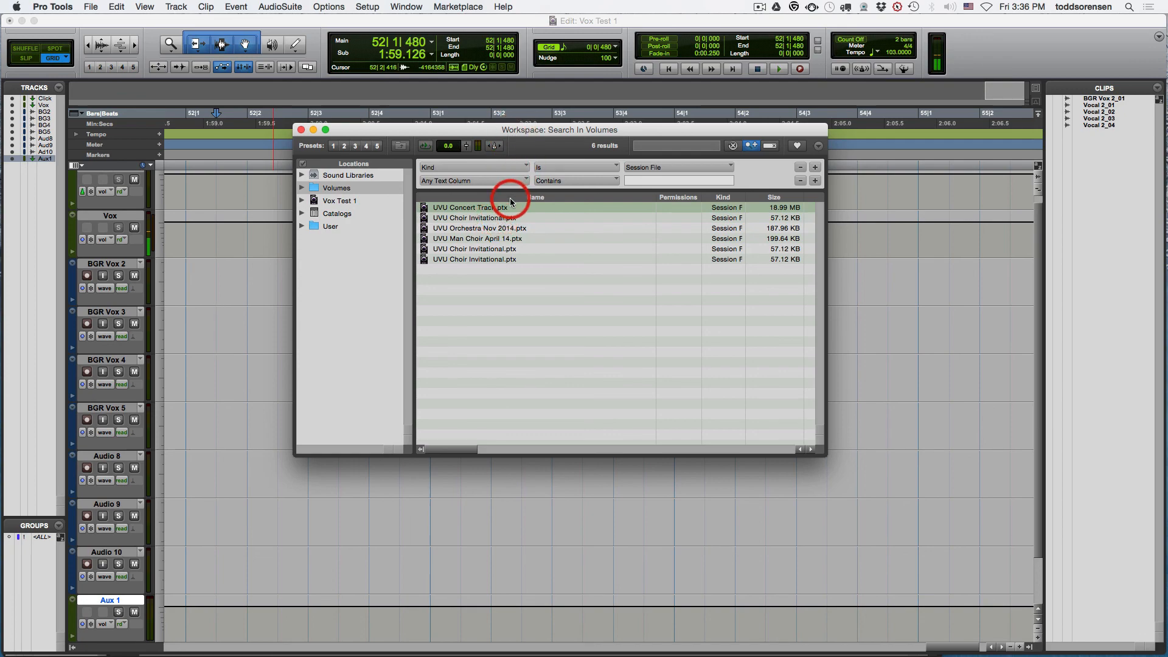